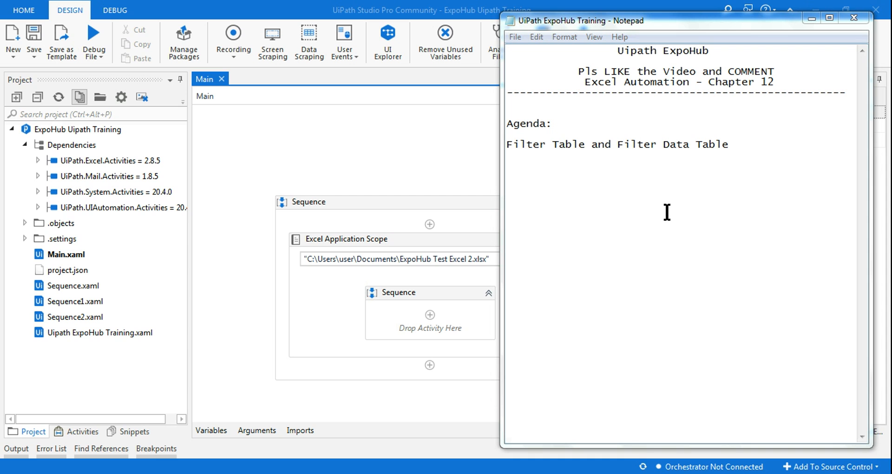
mouse_move(515, 138)
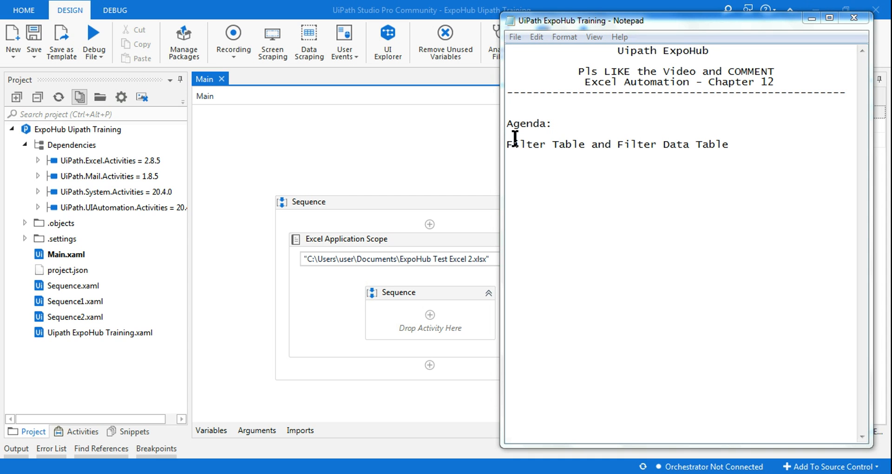
mouse_move(718, 150)
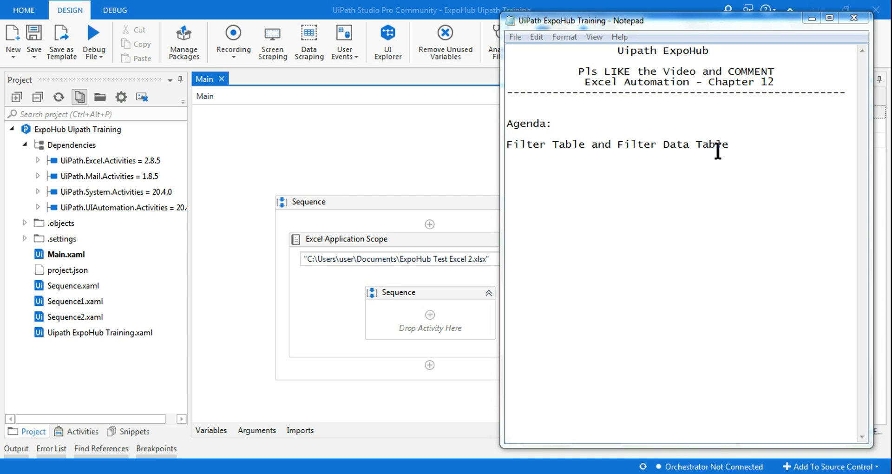
Review the Excel product table, pointing out the Glass, Plates and Clock rows.
double_click(696, 144)
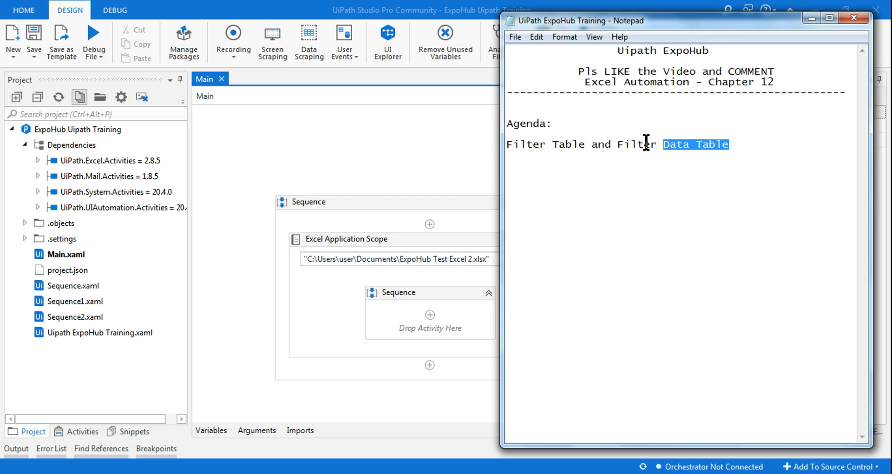
triple_click(617, 144)
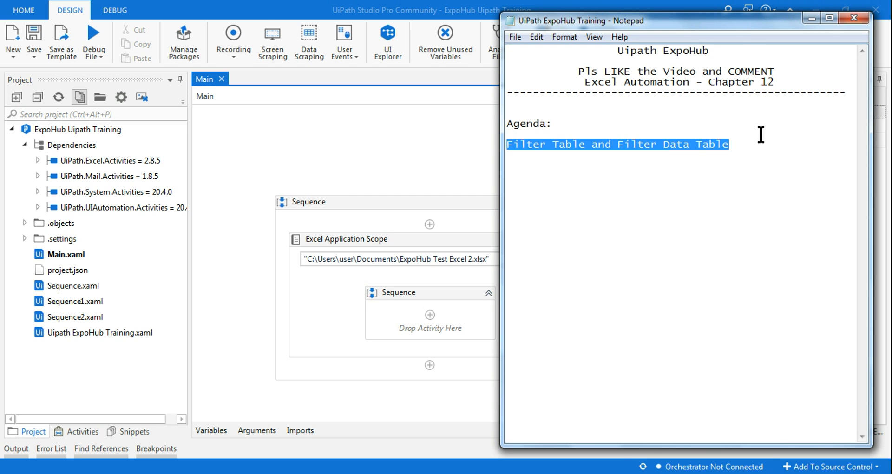
mouse_move(752, 33)
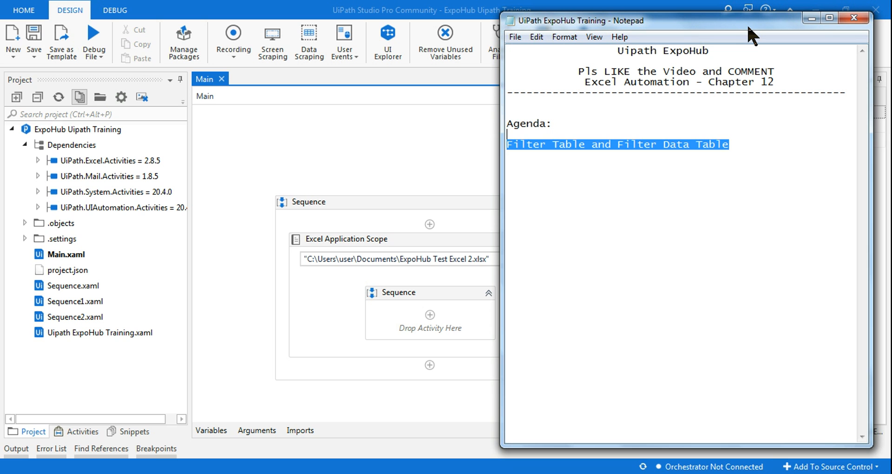
mouse_move(667, 292)
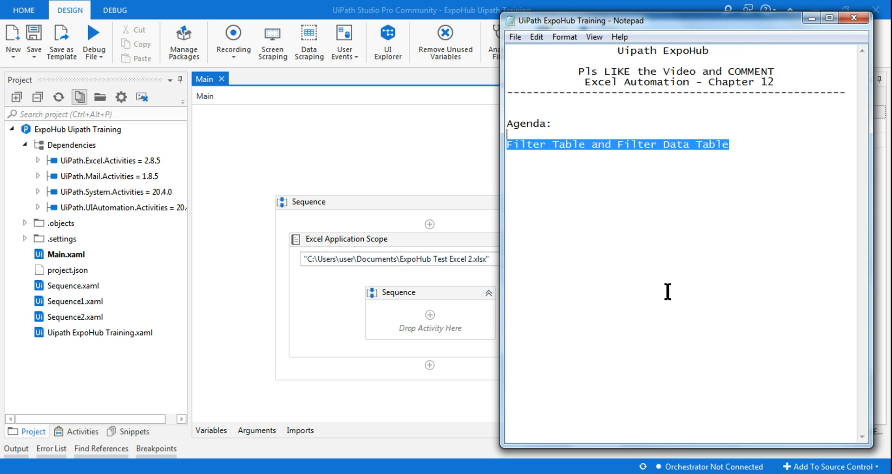
mouse_move(244, 348)
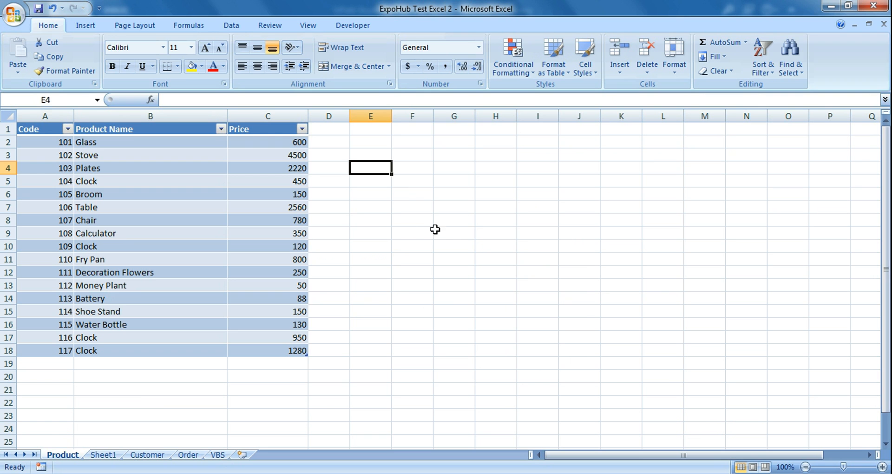
left_click(453, 232)
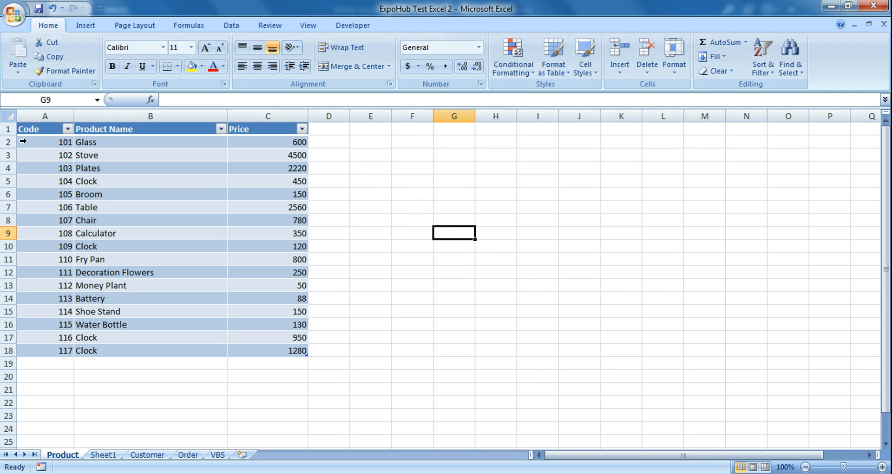
left_click_drag(45, 142, 278, 155)
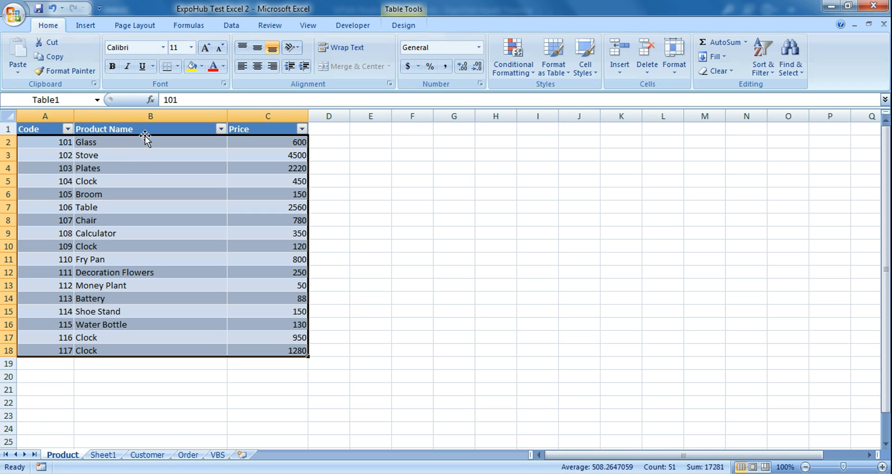
left_click(150, 142)
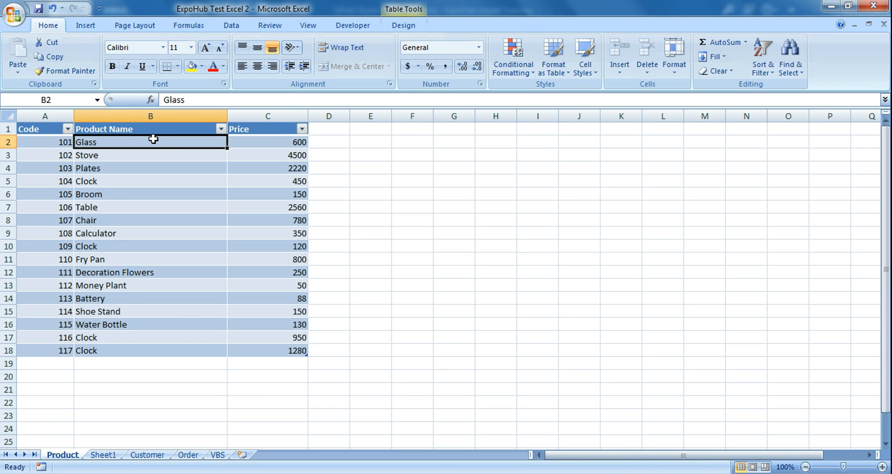
left_click(150, 167)
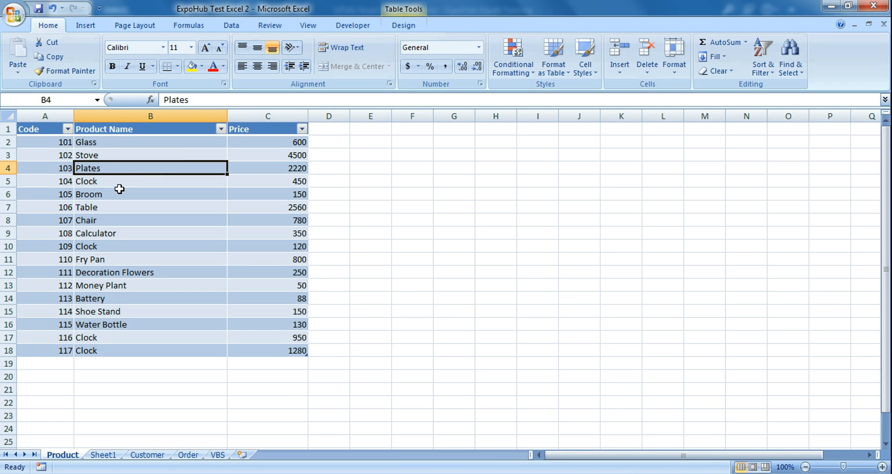
left_click(150, 181)
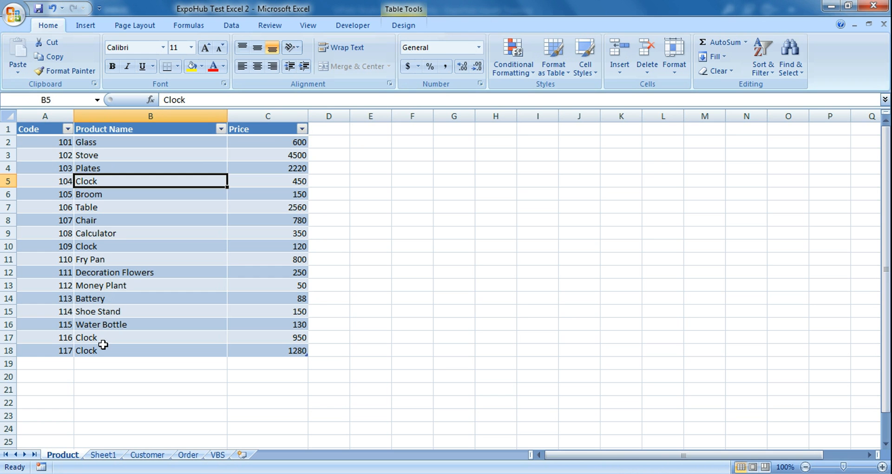
left_click(150, 337)
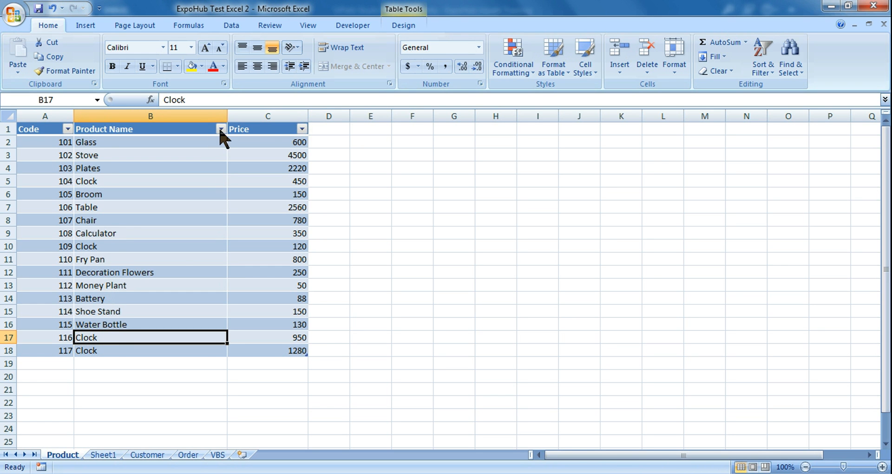
Check the Product Name filter options, then select the Excel Application Scope and open Activities.
left_click(221, 129)
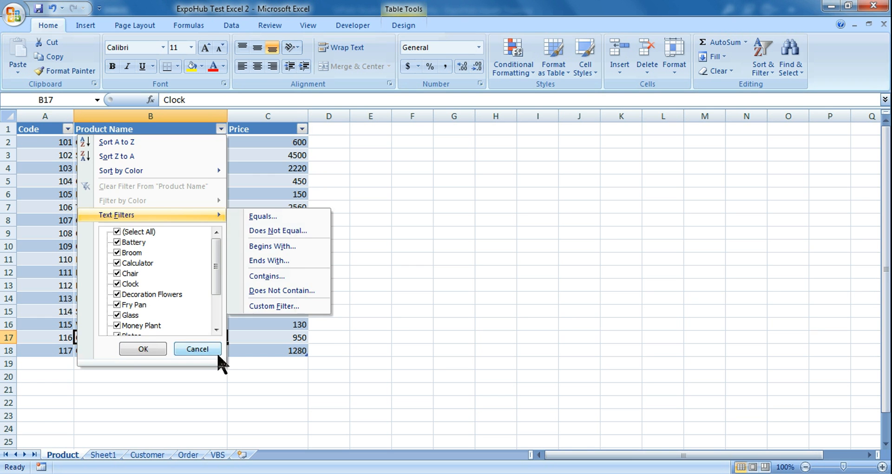
left_click(197, 349)
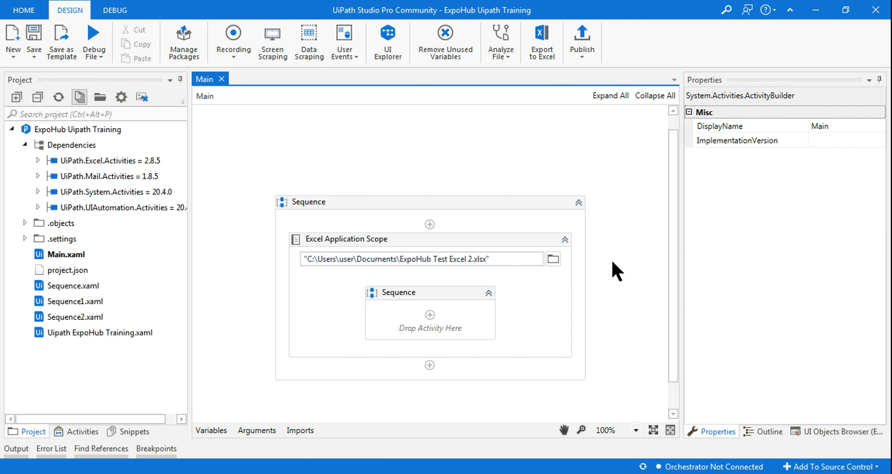
mouse_move(477, 263)
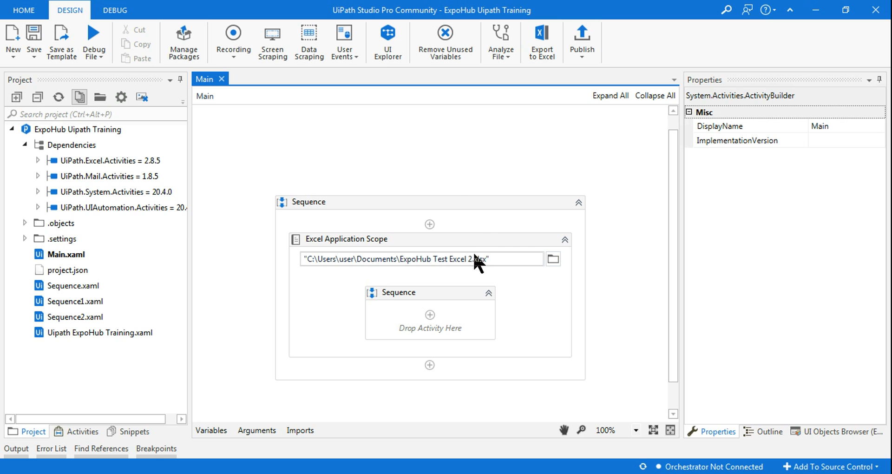
left_click(346, 239)
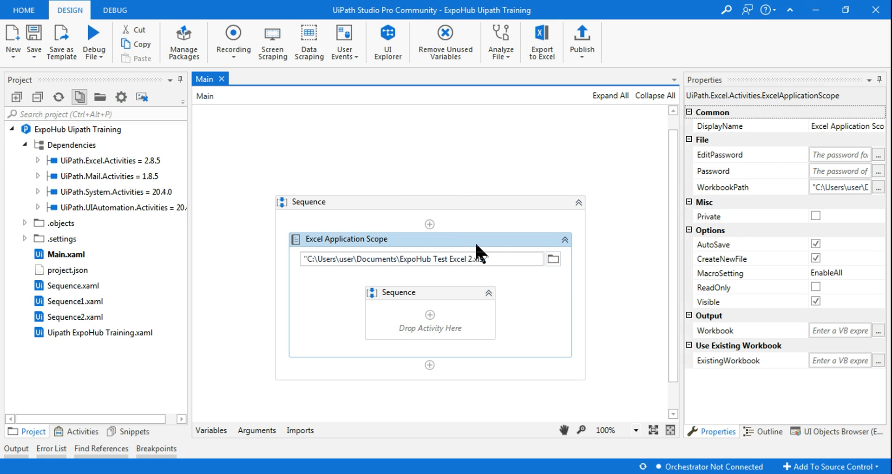
mouse_move(185, 139)
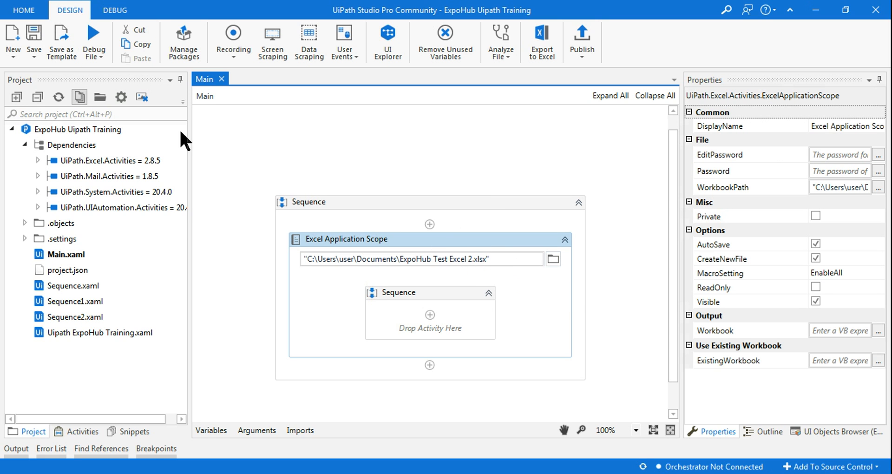
mouse_move(83, 431)
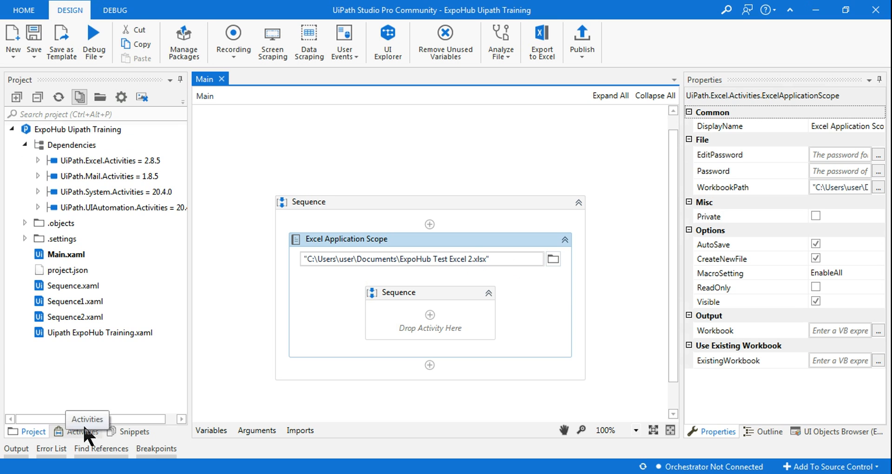
left_click(80, 432)
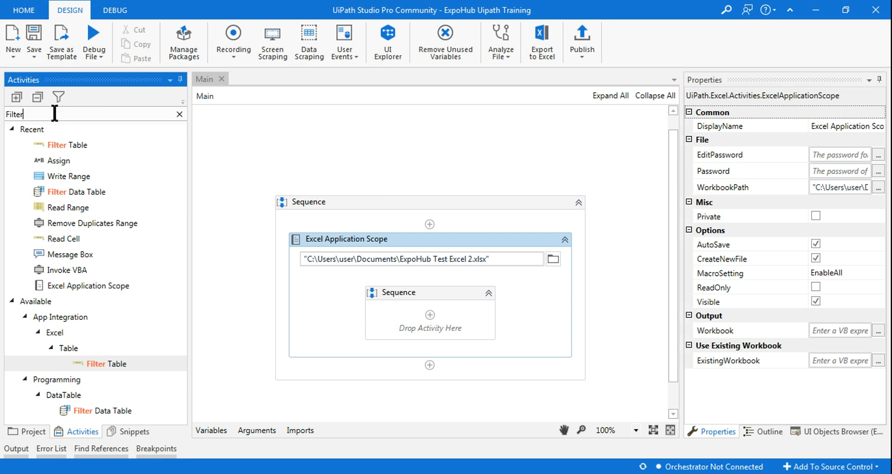
mouse_move(65, 147)
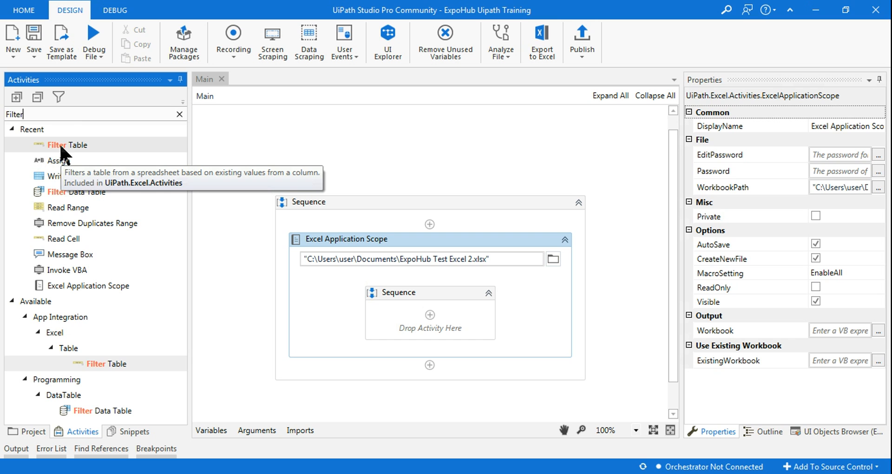
mouse_move(78, 381)
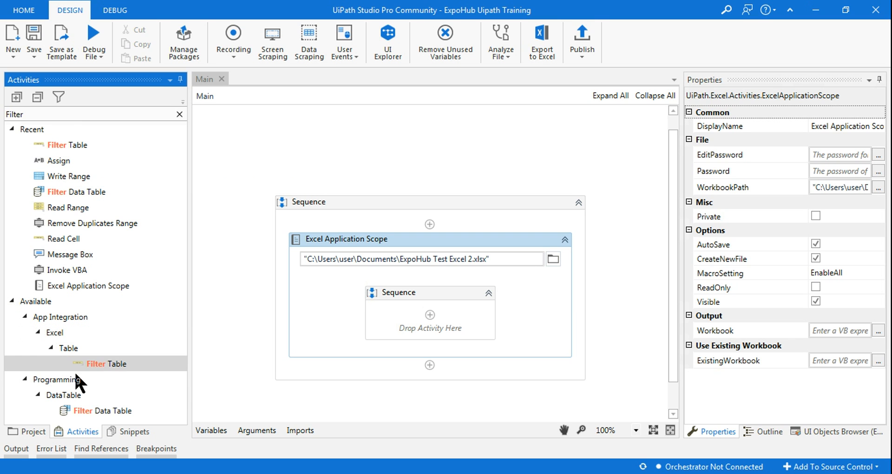
mouse_move(106, 410)
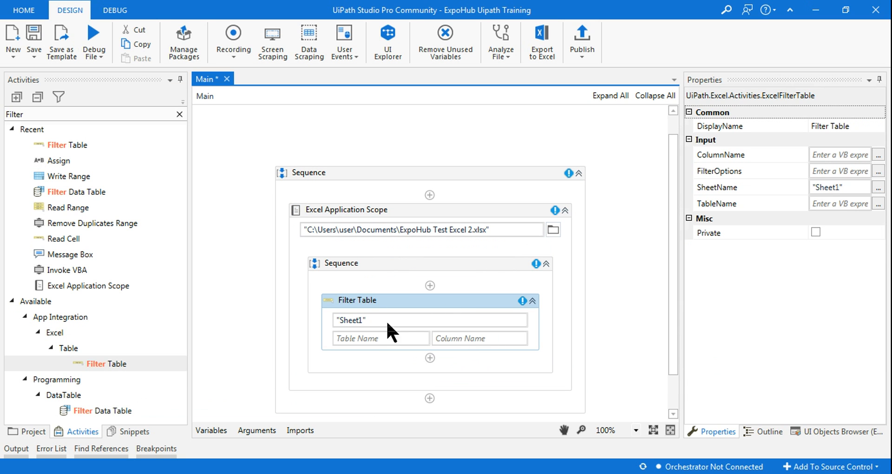
mouse_move(367, 333)
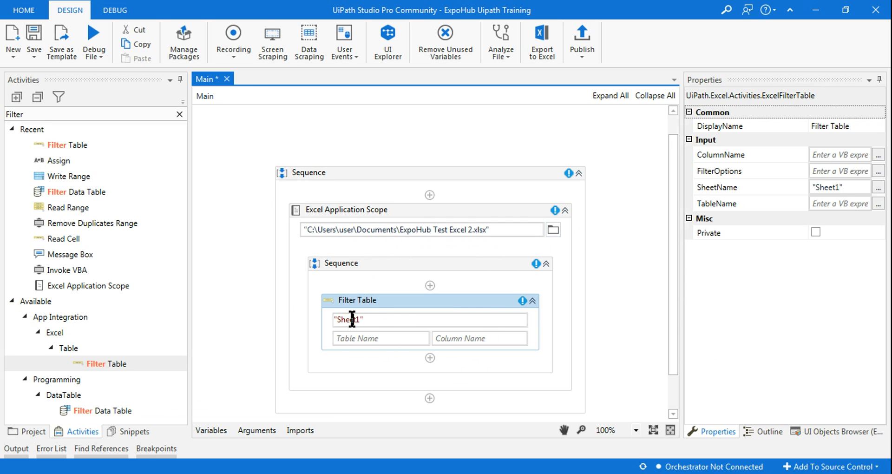
Change the Filter Table's sheet name to "Product".
type("Pr\"")
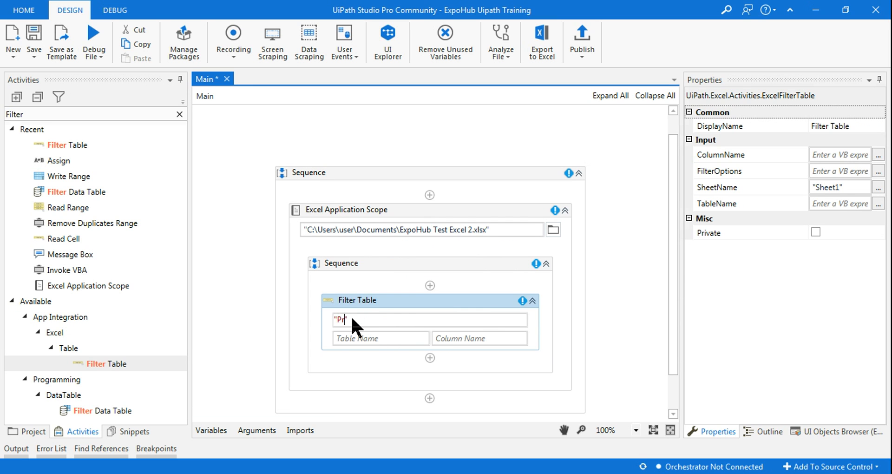
type("oduct\"")
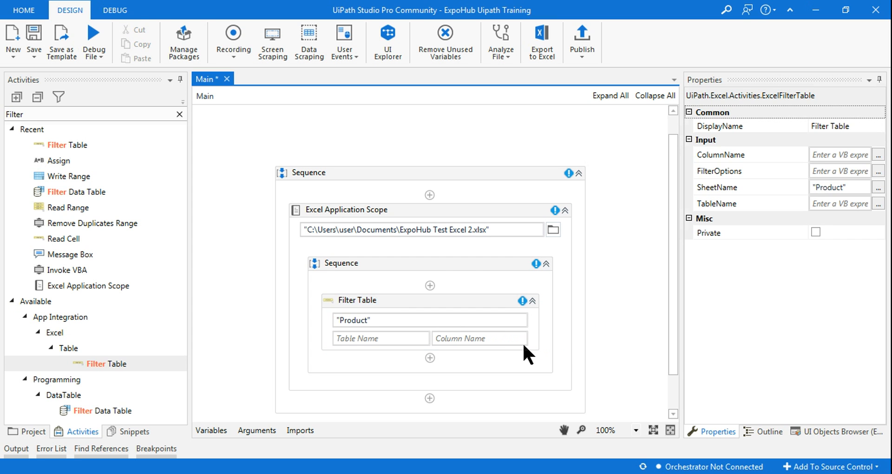
mouse_move(378, 337)
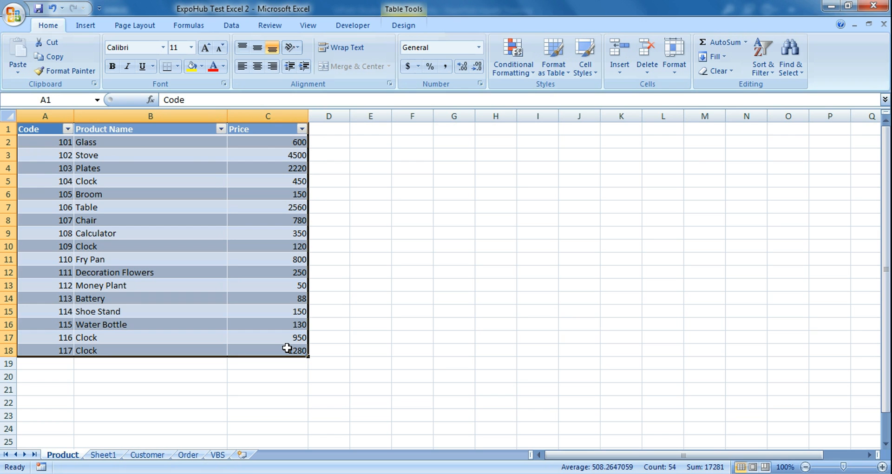
mouse_move(238, 147)
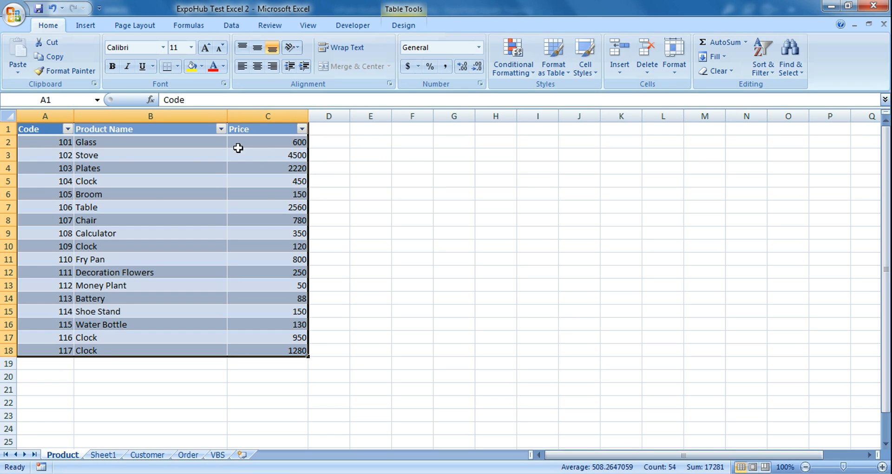
Select the Excel product table and read its name, Table1, on the Table Design tab.
left_click(371, 246)
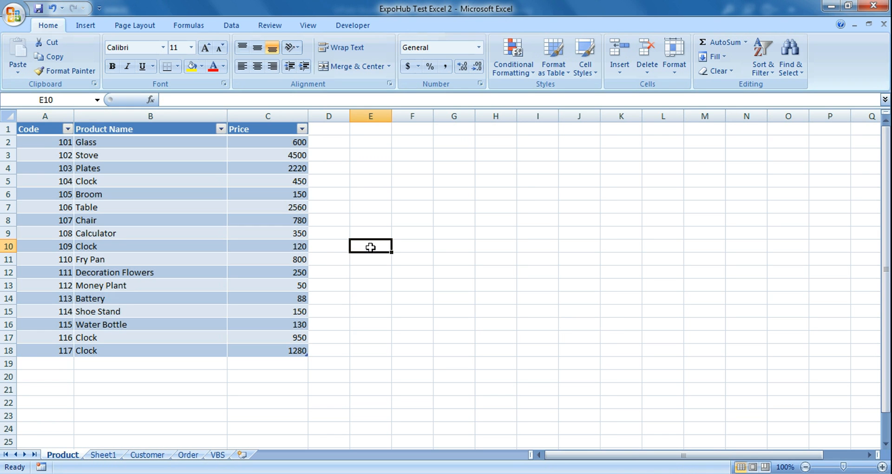
left_click_drag(45, 128, 266, 350)
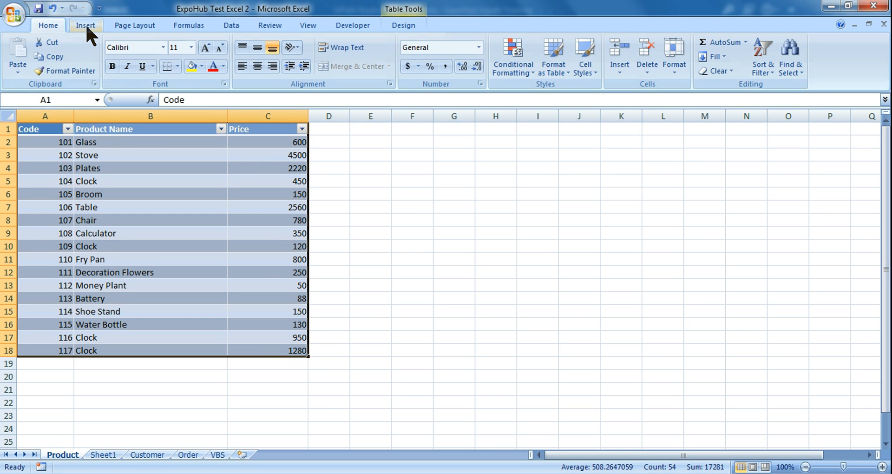
left_click(85, 25)
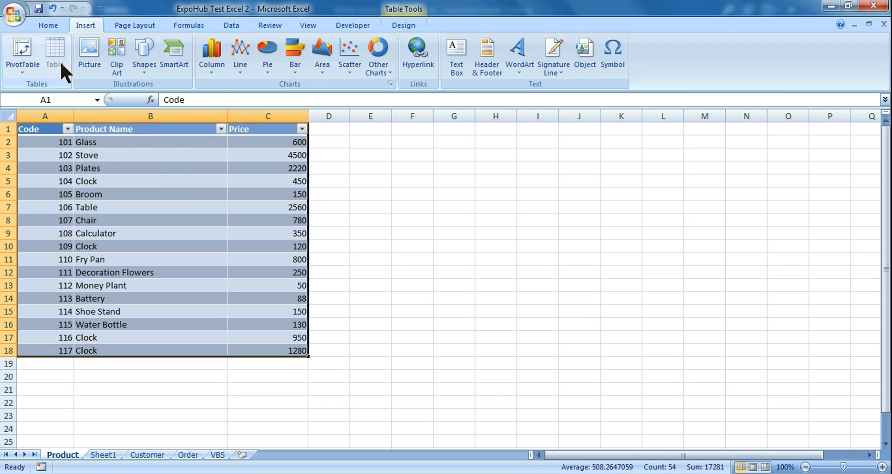
mouse_move(55, 54)
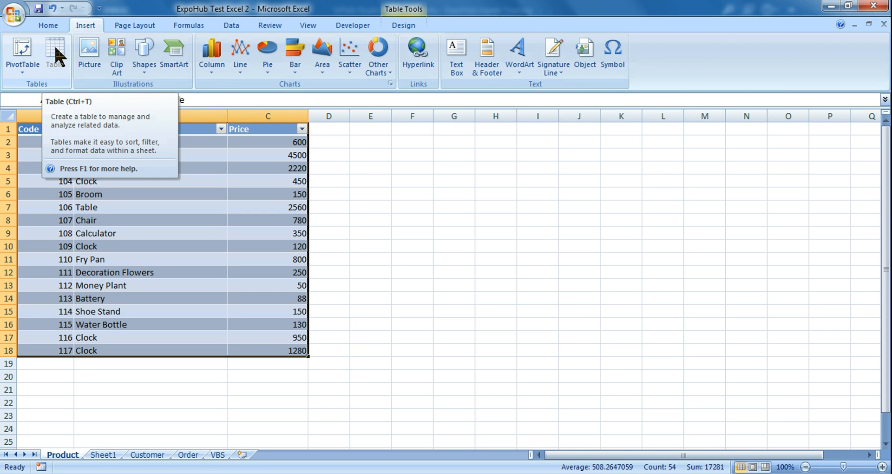
left_click(412, 245)
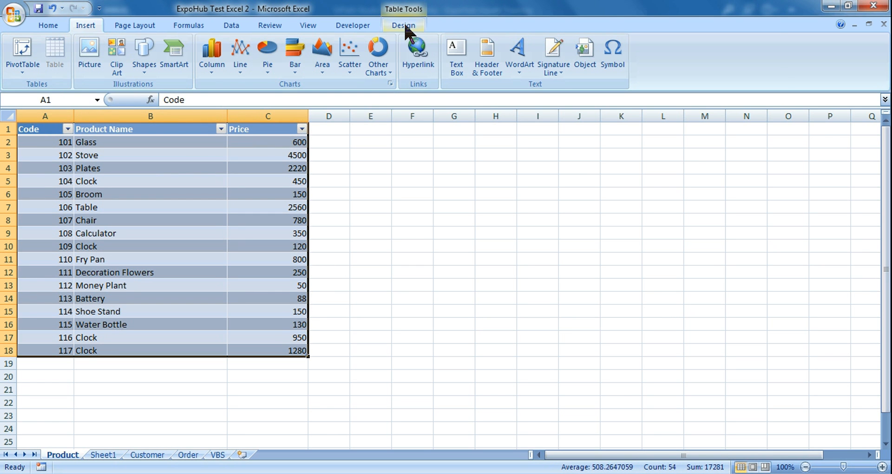
left_click(403, 25)
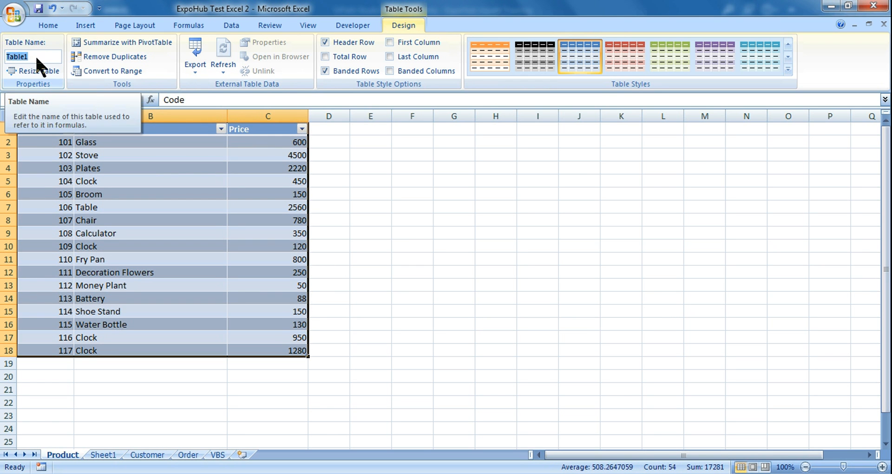
left_click(23, 57)
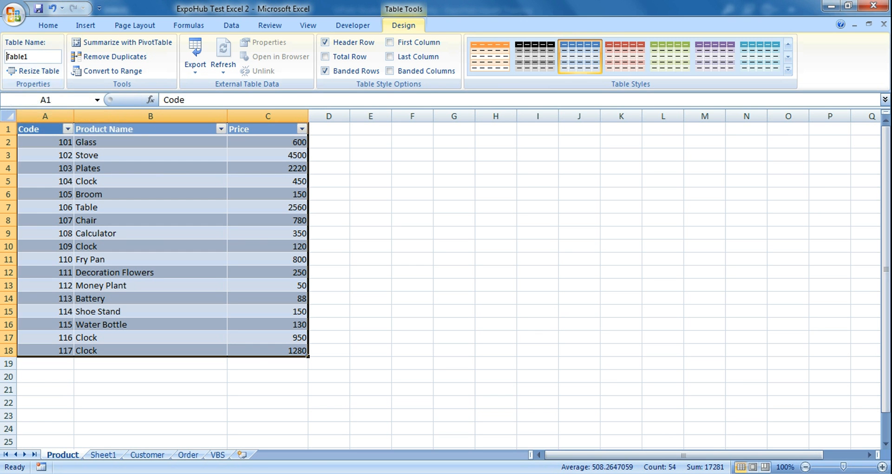
key("alt+tab")
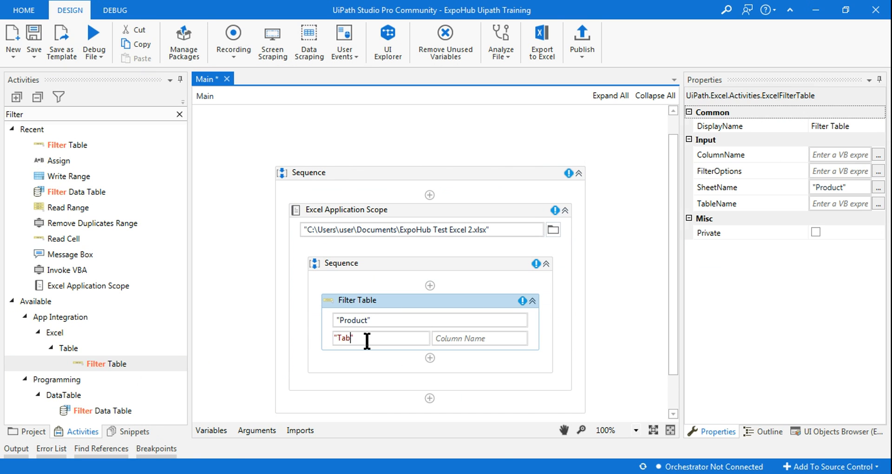
Set the Filter Table's table name to "Table1" and column to "Product Name".
type("le1")
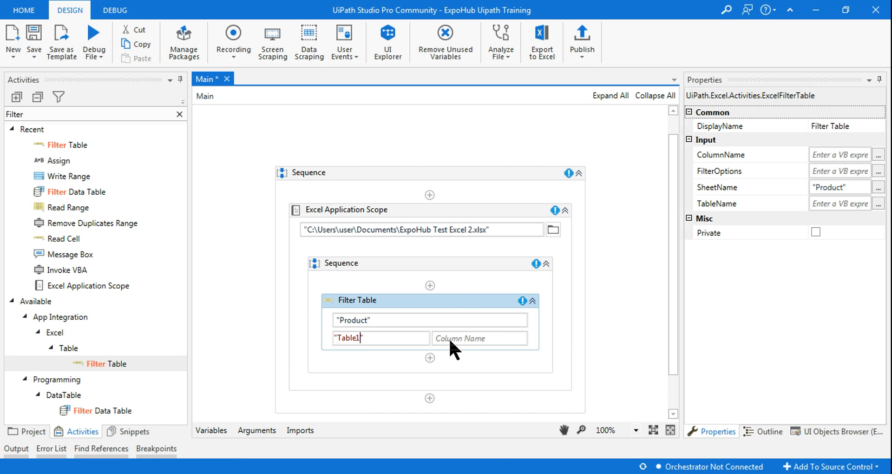
left_click(479, 338)
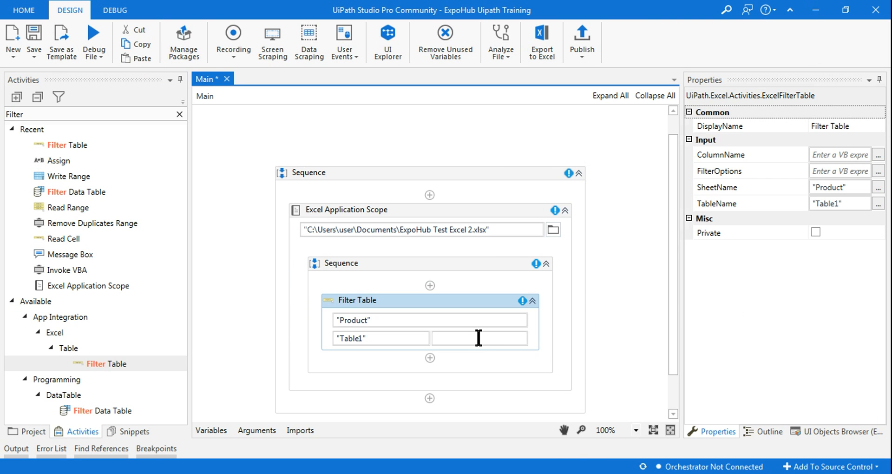
type("\"Product Name\"")
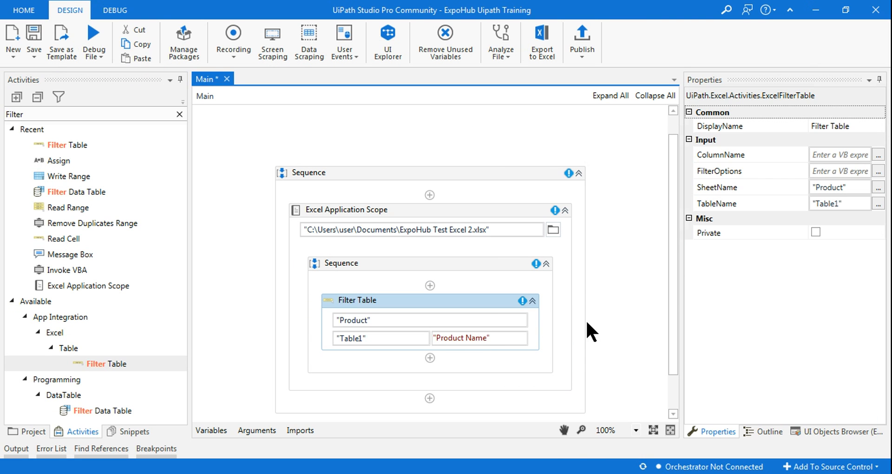
left_click(836, 154)
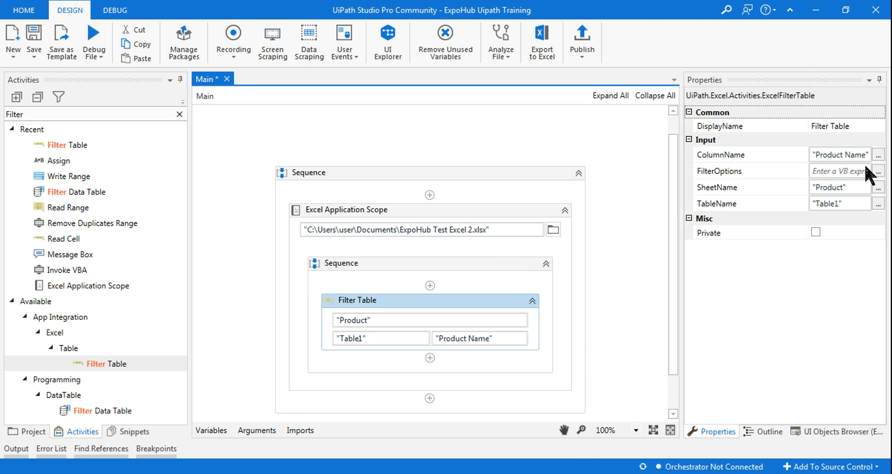
mouse_move(711, 203)
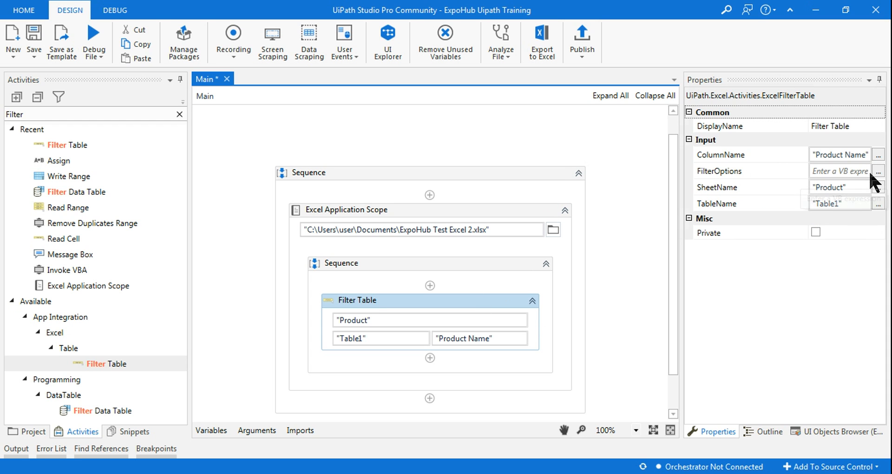
Enter {"Clock"} as the Filter Table's FilterOptions in the Expression Editor.
left_click(877, 170)
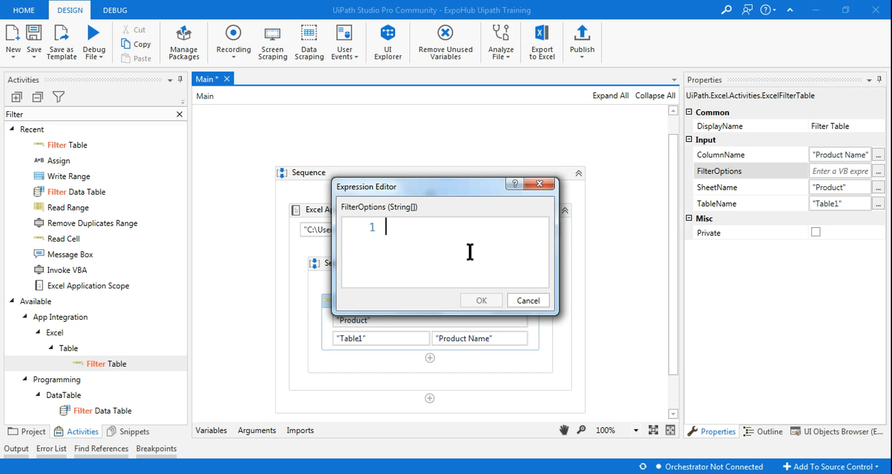
type("{\"Clock")
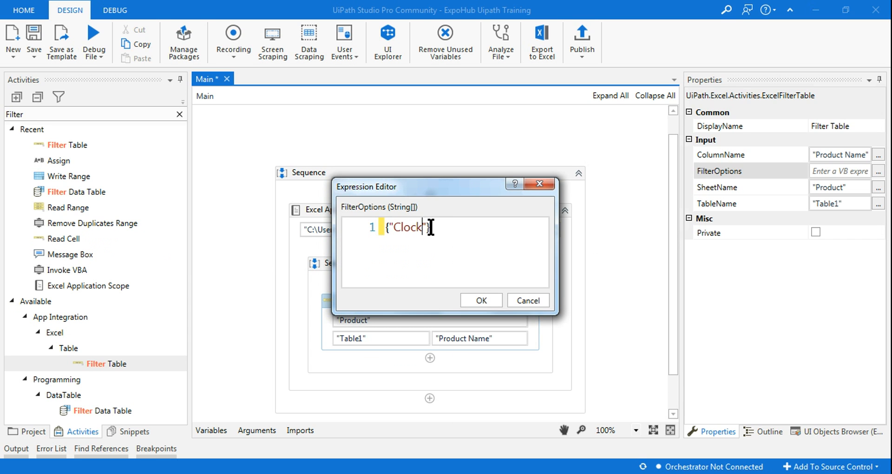
type(",")
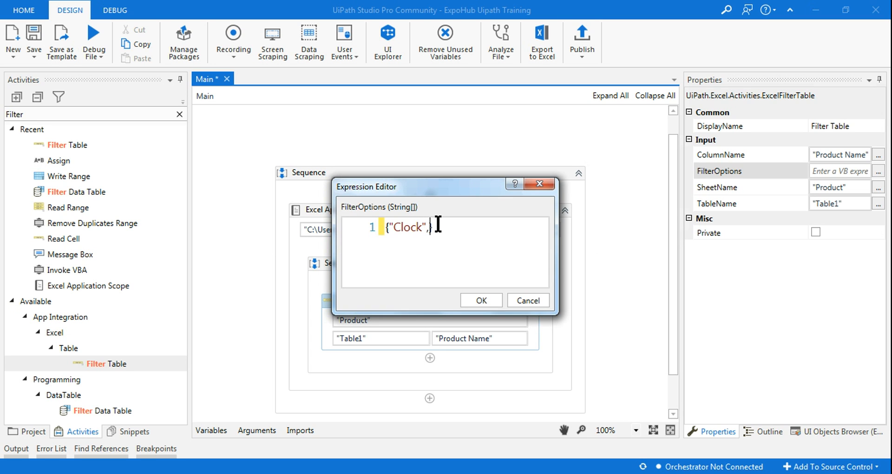
type("\"")
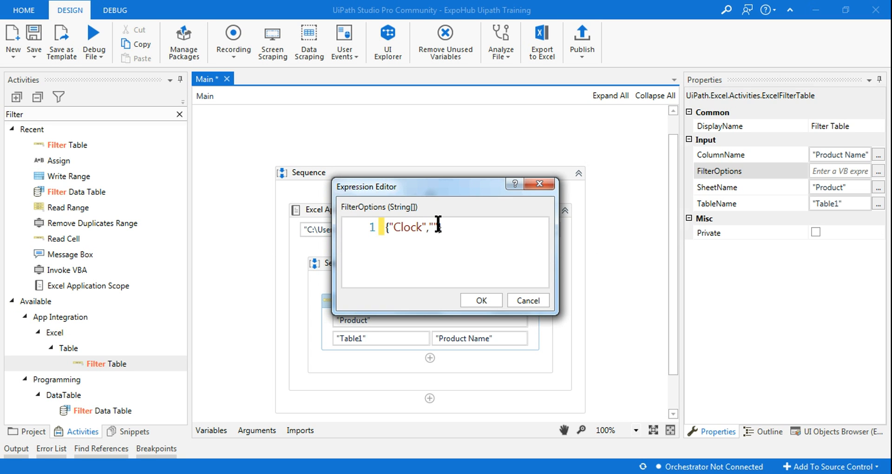
mouse_move(443, 223)
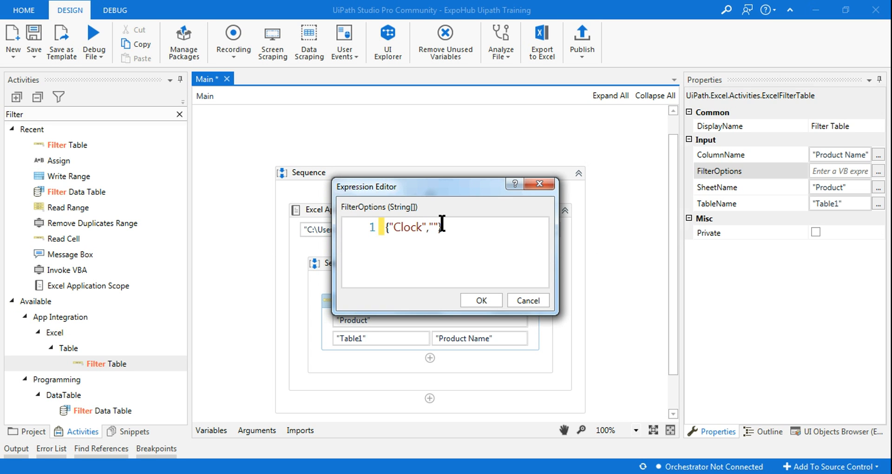
key("backspace")
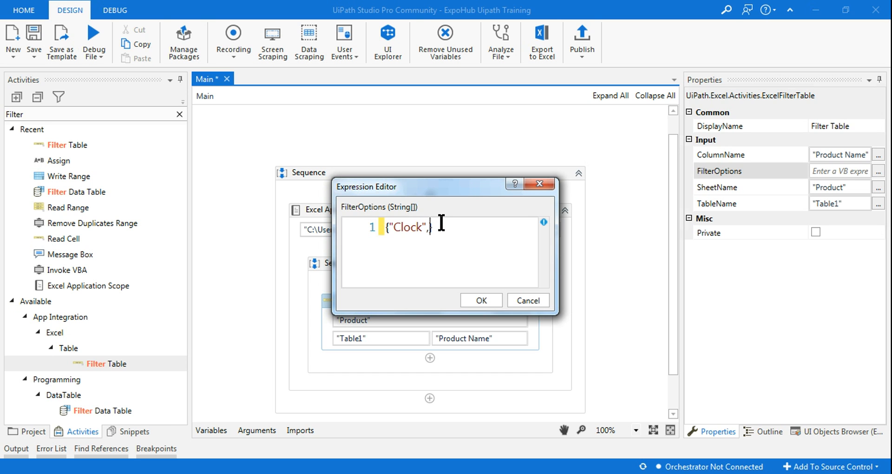
key("Backspace")
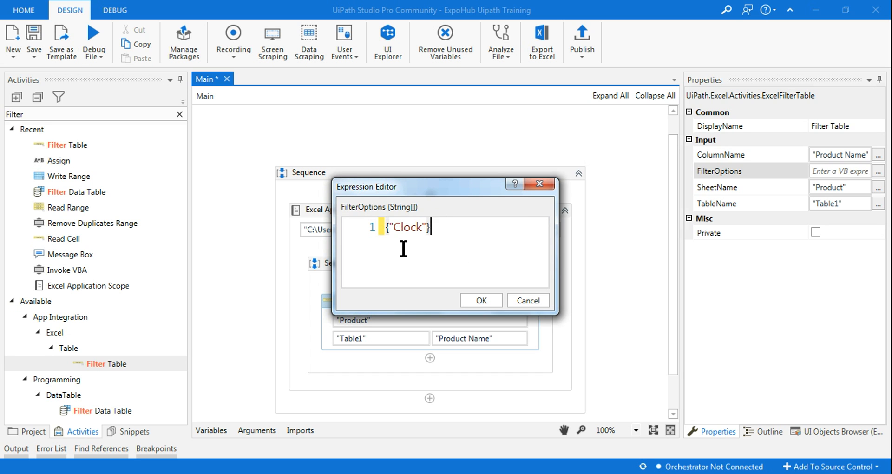
left_click(481, 300)
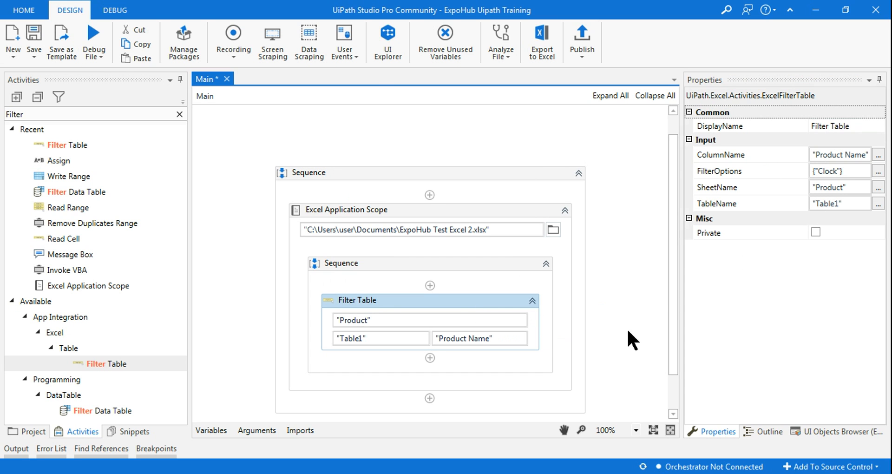
mouse_move(95, 37)
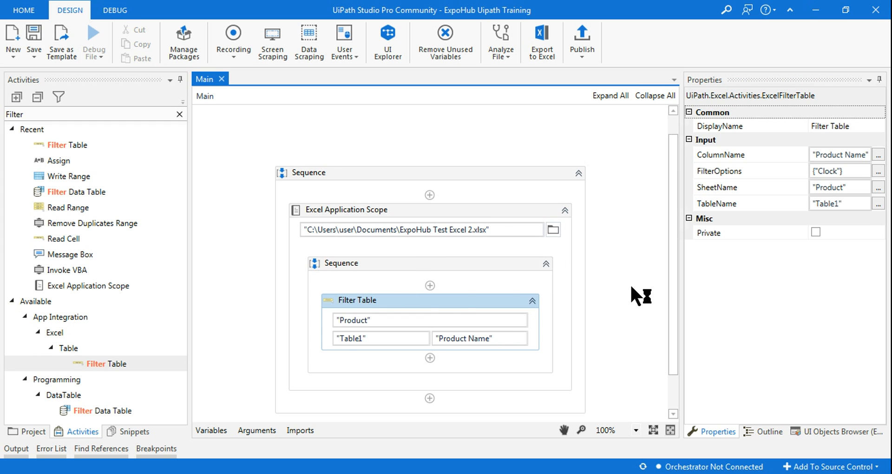
Run the workflow with Debug File so the Product table shows only Clock rows.
left_click(94, 43)
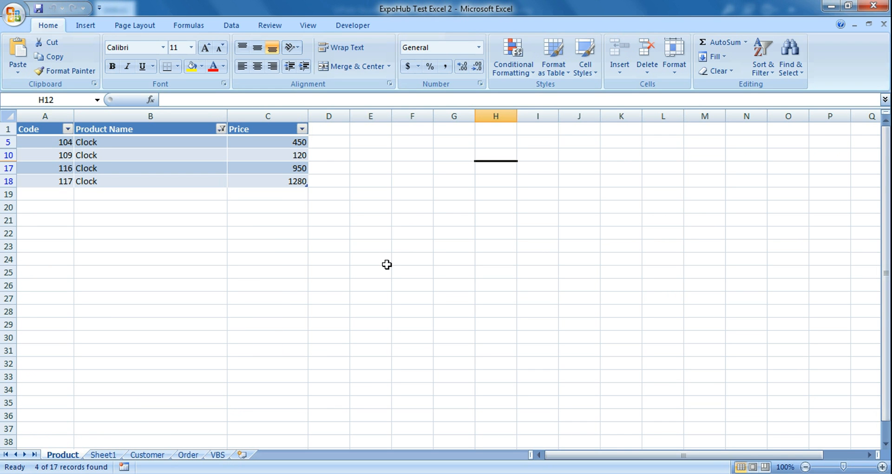
mouse_move(109, 129)
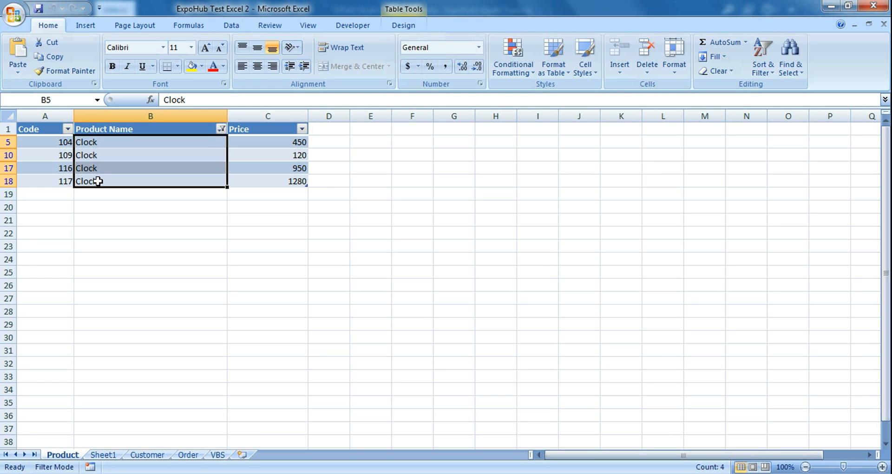
mouse_move(707, 278)
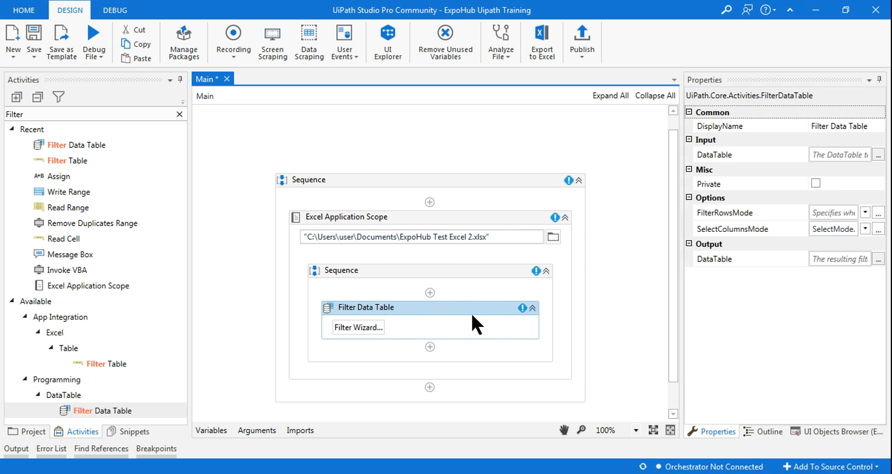
Add a Read Range on the "Product" sheet, storing its output in a SampleDT variable.
left_click(85, 114)
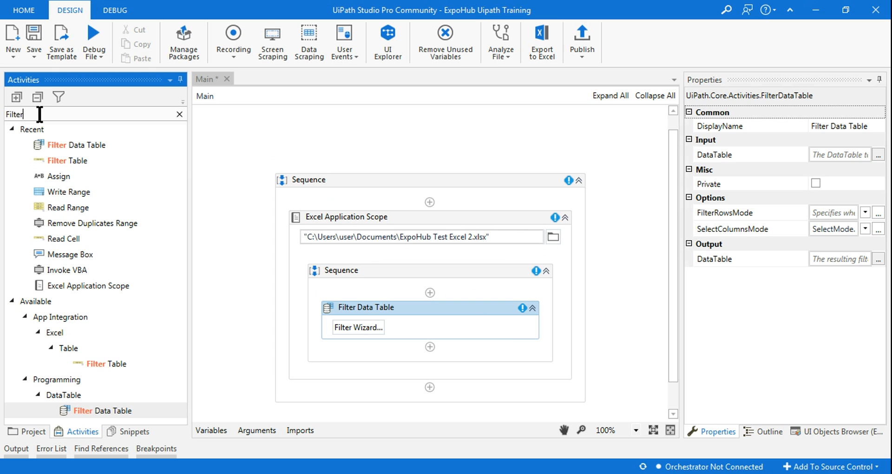
type("Read R")
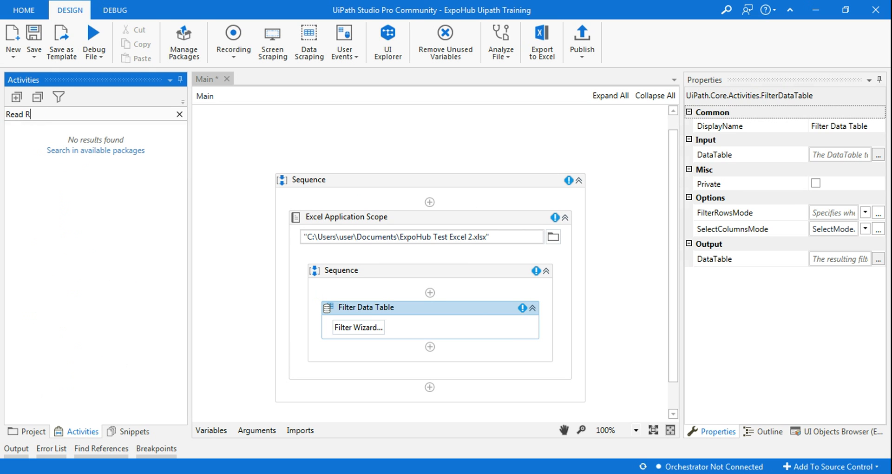
type("nav")
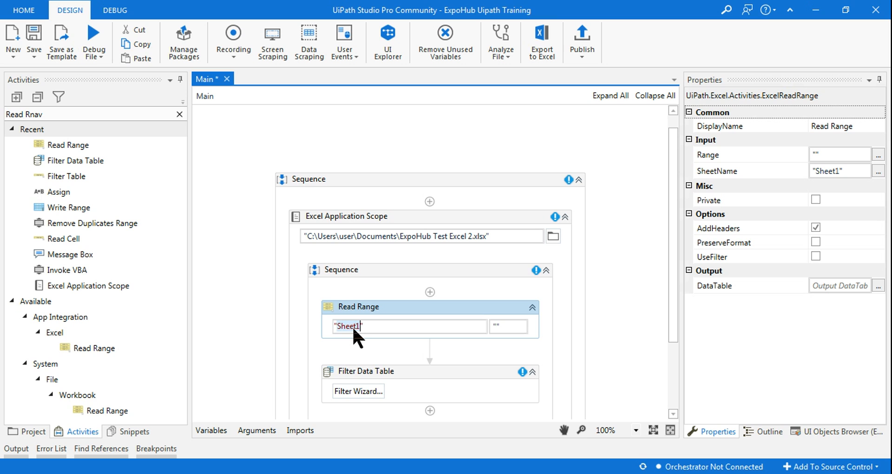
type("Procu\"")
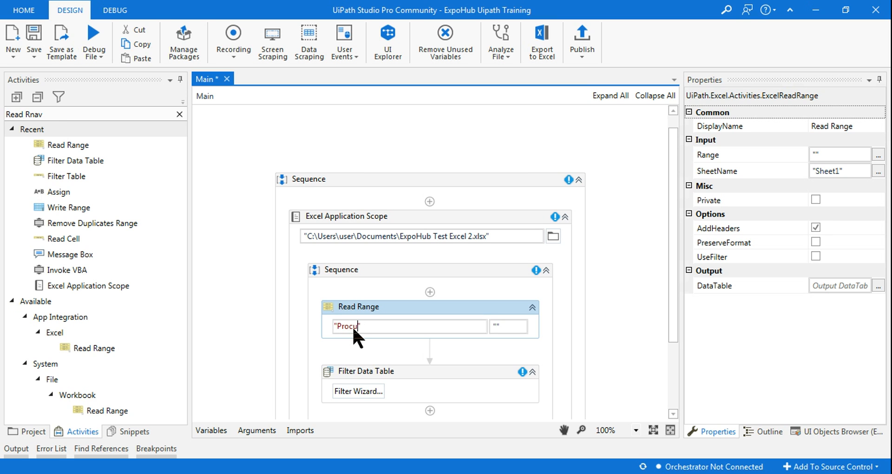
type("ct")
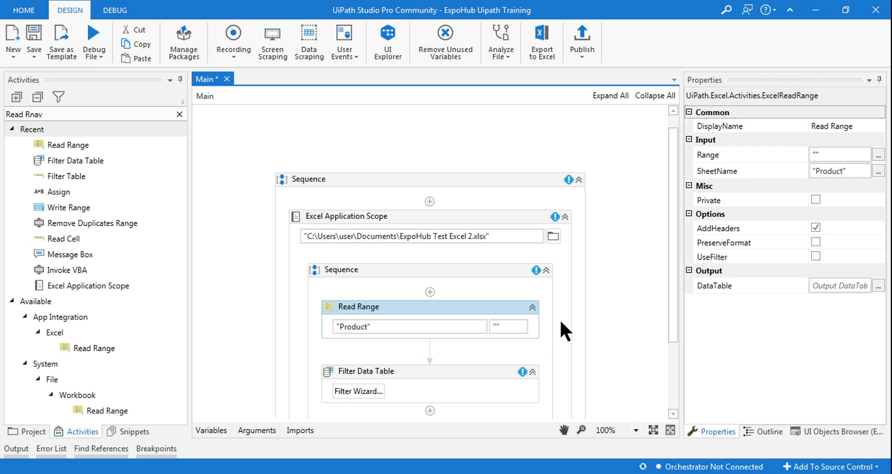
left_click(839, 285)
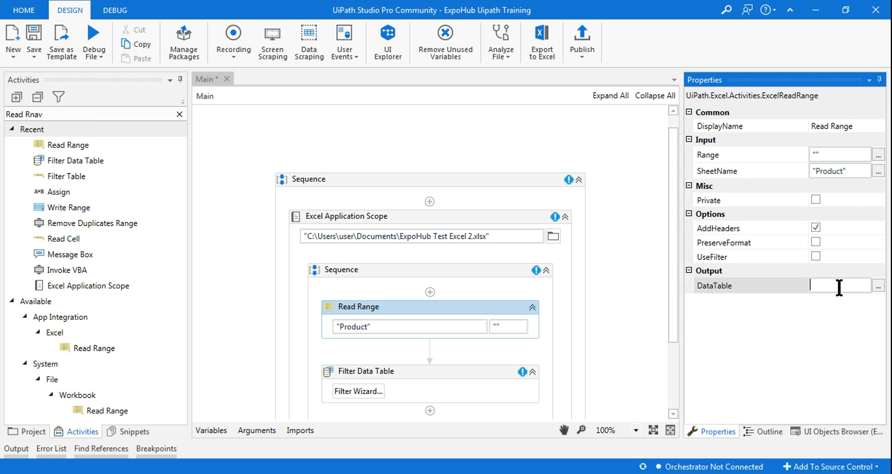
type("Set Var: Sa")
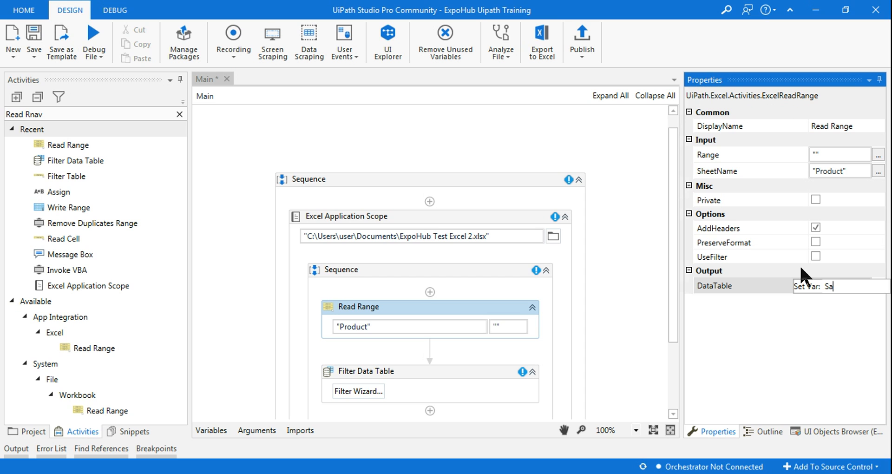
type("mp")
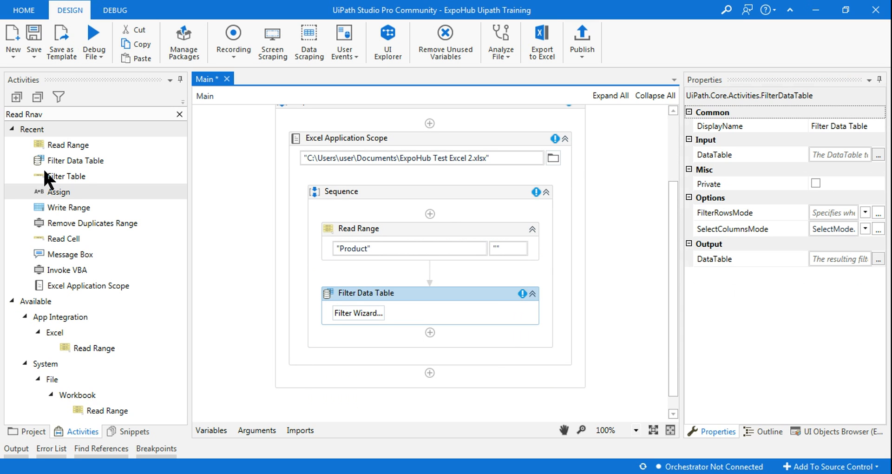
In the Filter Wizard, use SampleDT as input, FilterDT as output, and Keep mode.
left_click(358, 313)
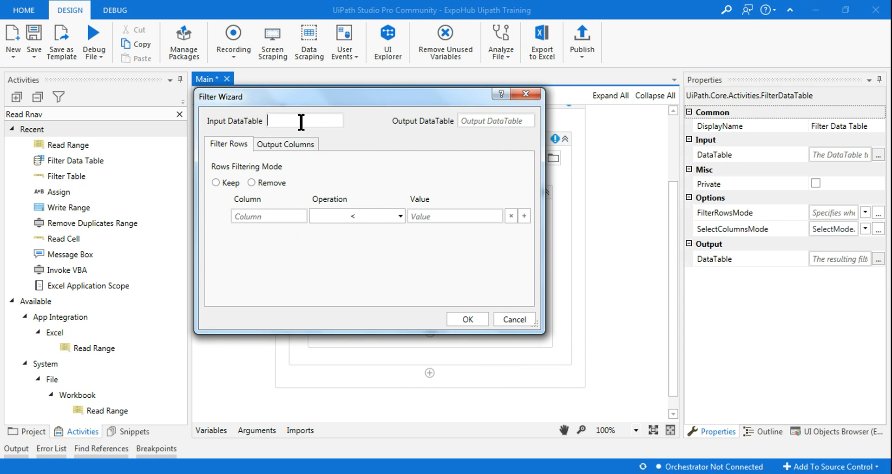
mouse_move(308, 121)
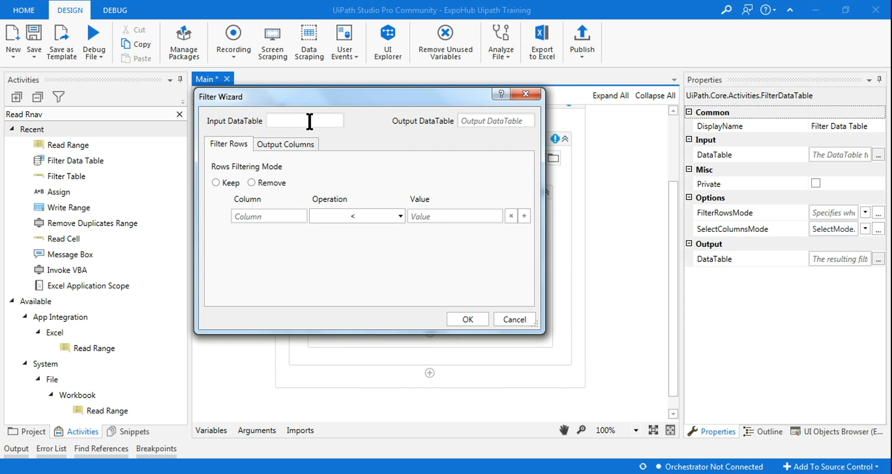
type("SampleDT")
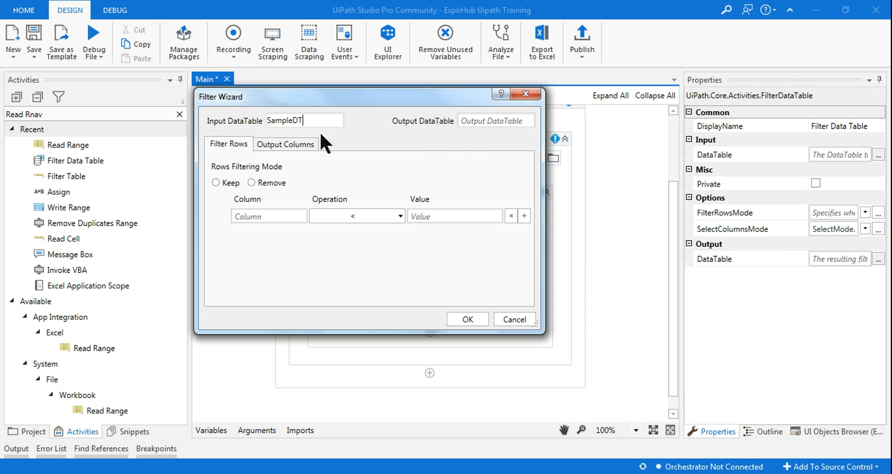
left_click(494, 120)
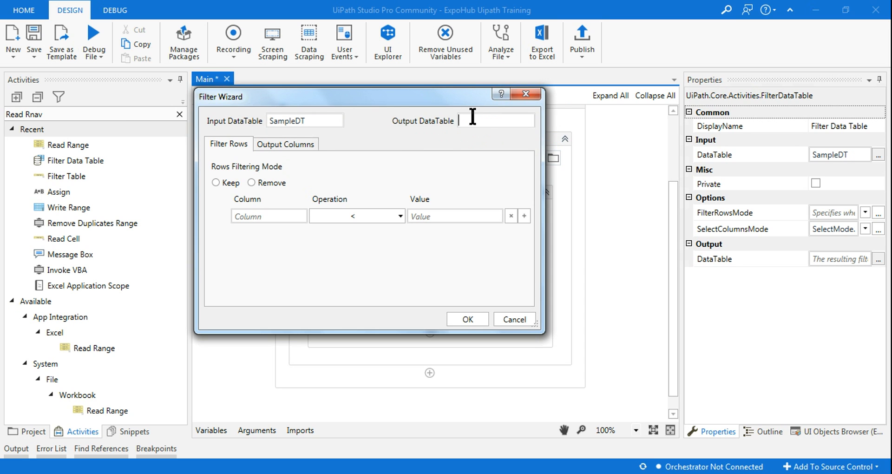
mouse_move(483, 122)
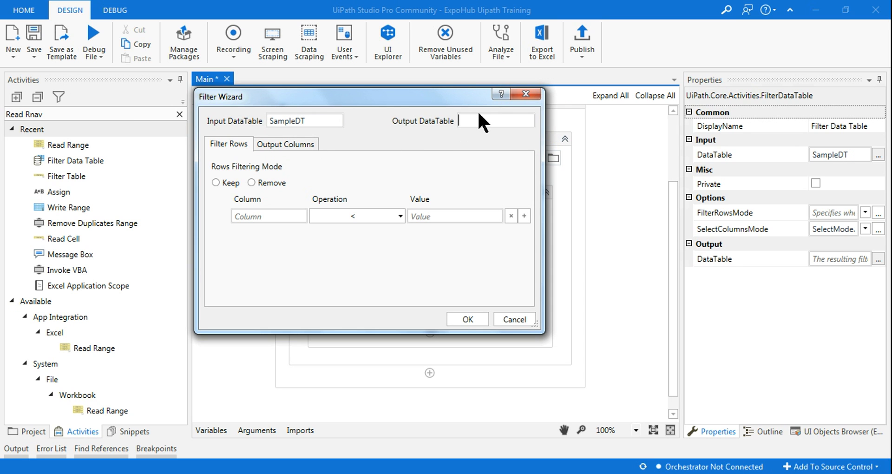
left_click(496, 120)
type("FilterDT")
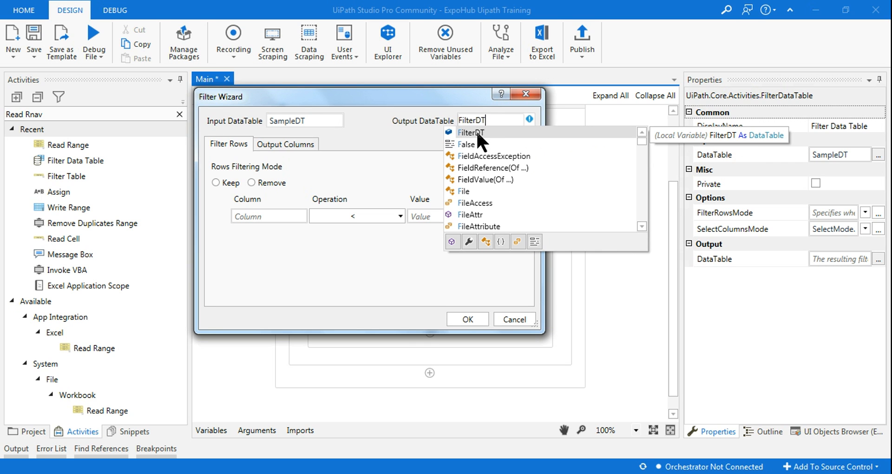
left_click(470, 132)
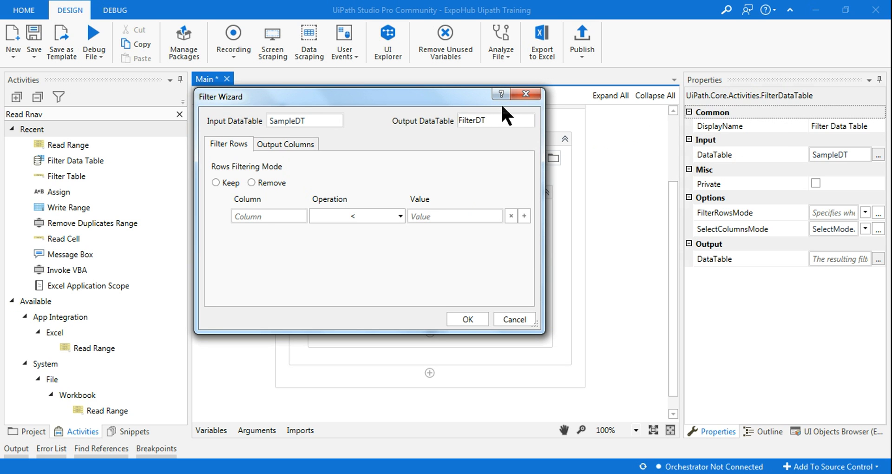
mouse_move(224, 161)
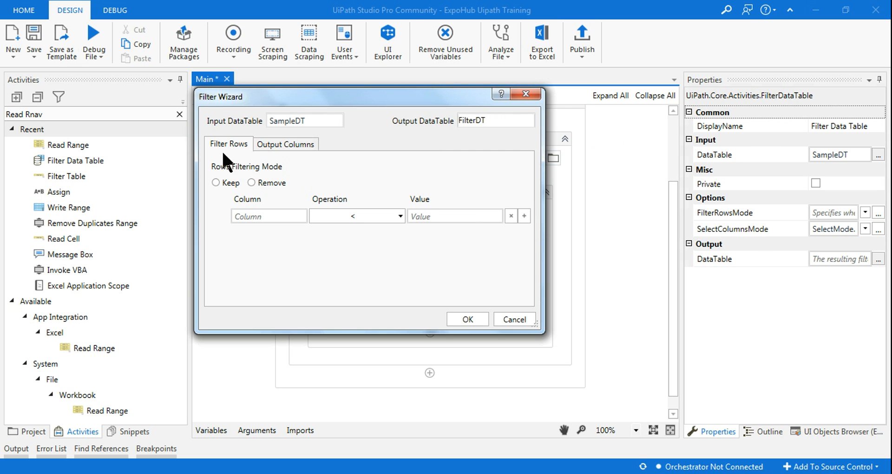
mouse_move(276, 200)
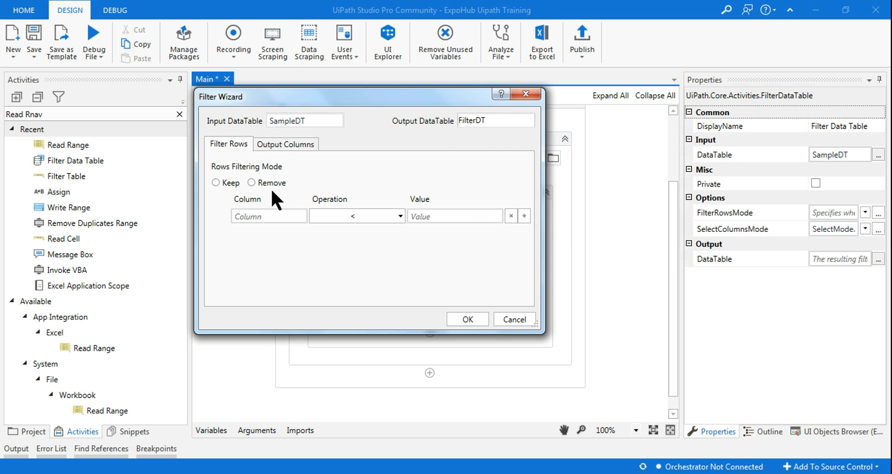
left_click(215, 182)
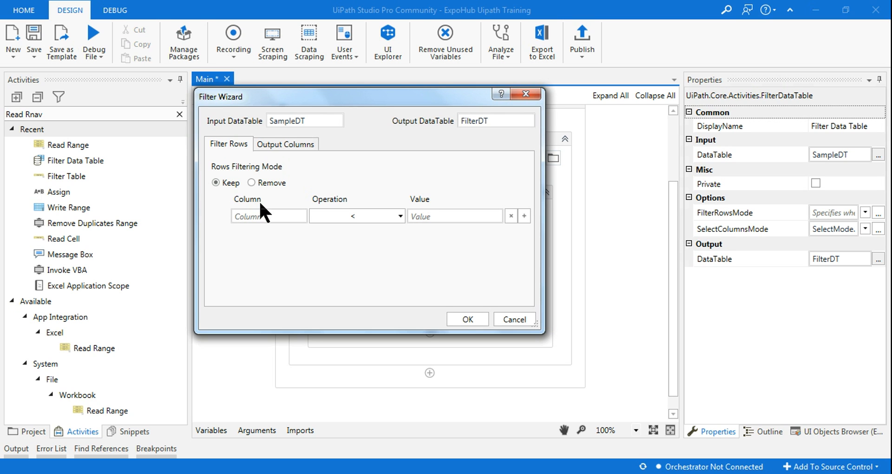
left_click(267, 215)
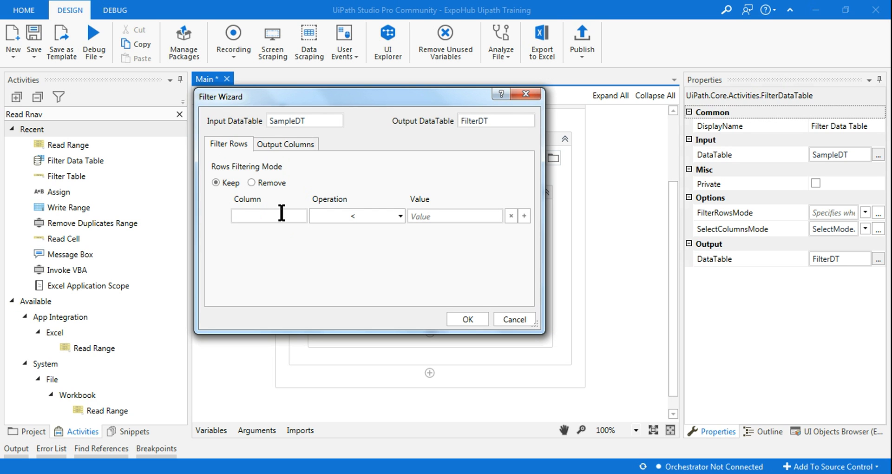
type("\"\"")
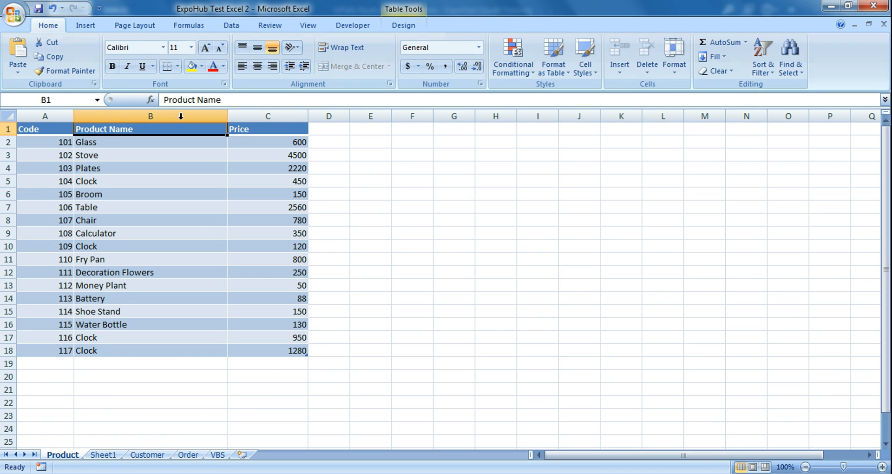
double_click(150, 128)
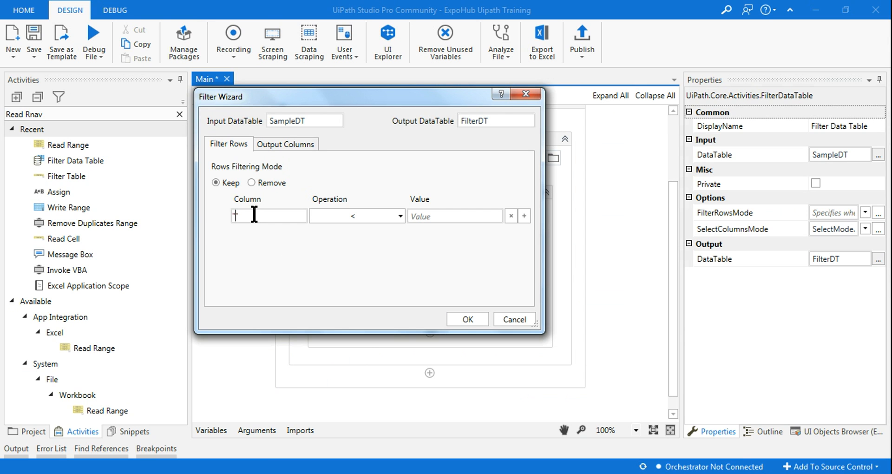
Filter on rows where "Product Name" contains the value, keeping matching rows.
type("\"Product\"")
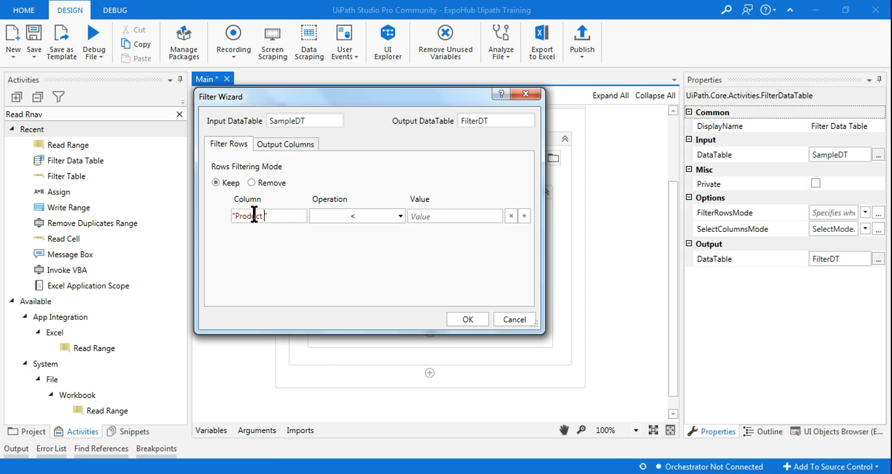
type("Name\"")
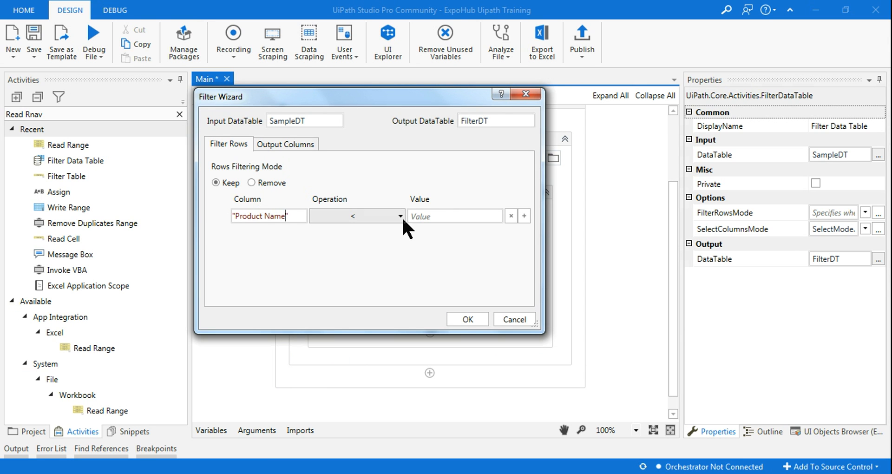
left_click(398, 215)
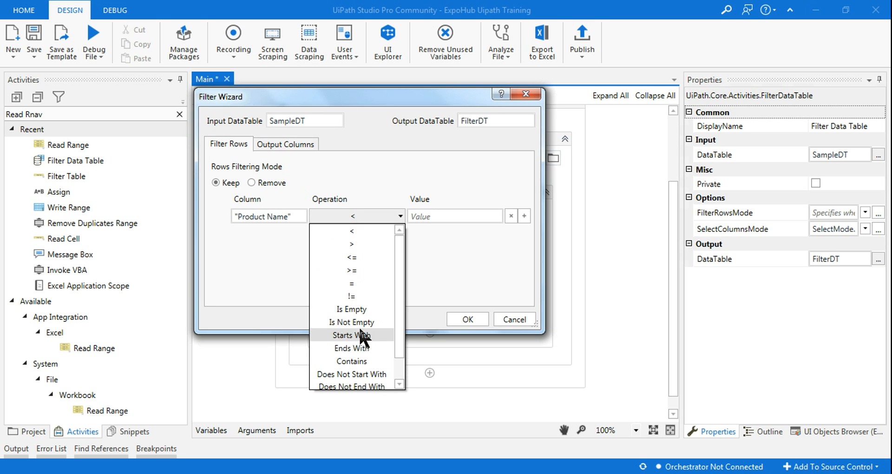
mouse_move(351, 360)
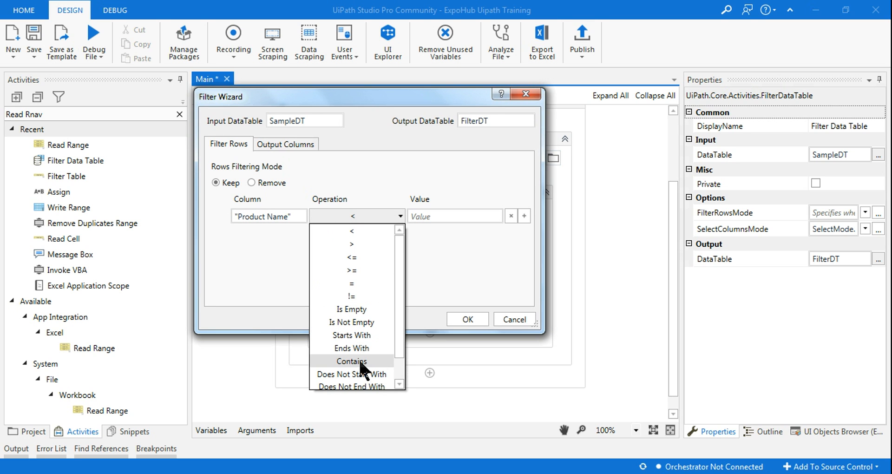
left_click(352, 362)
type("\"Clock")
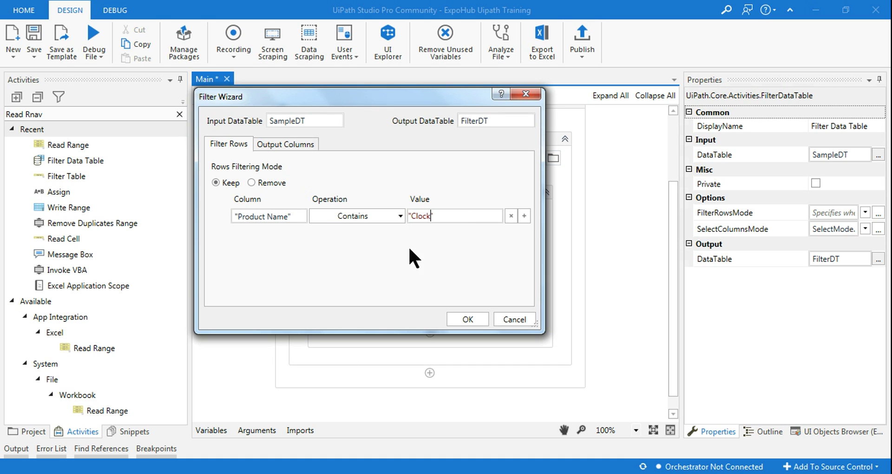
mouse_move(279, 174)
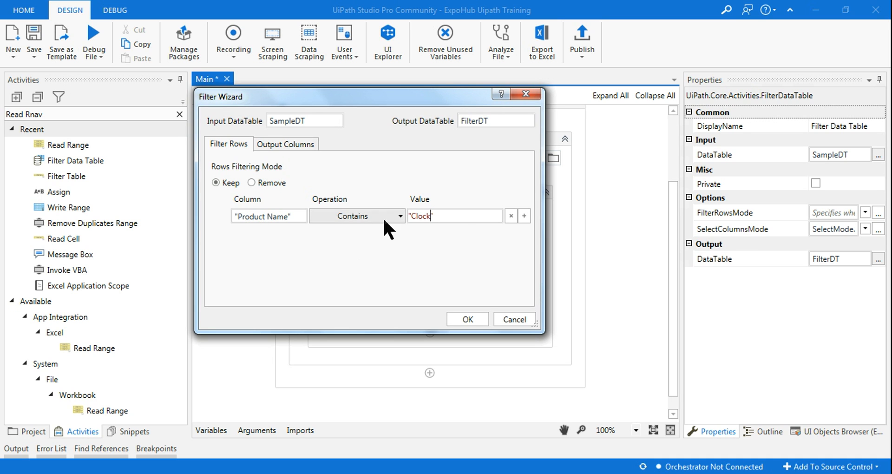
left_click(252, 183)
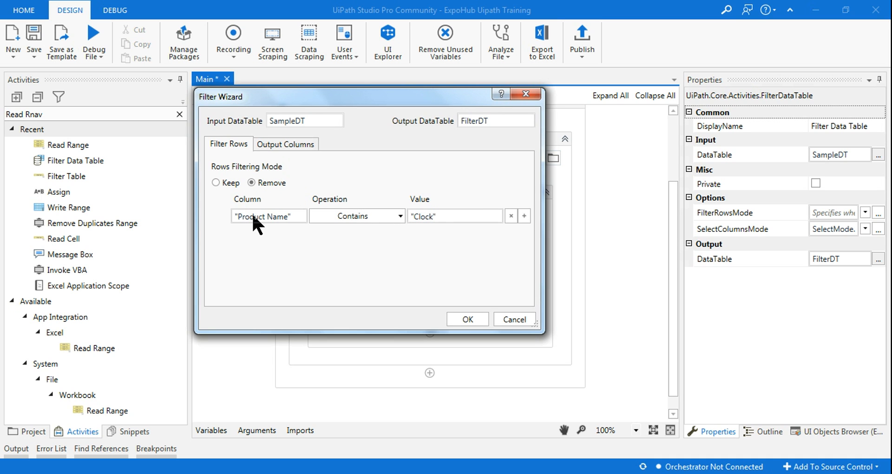
mouse_move(352, 233)
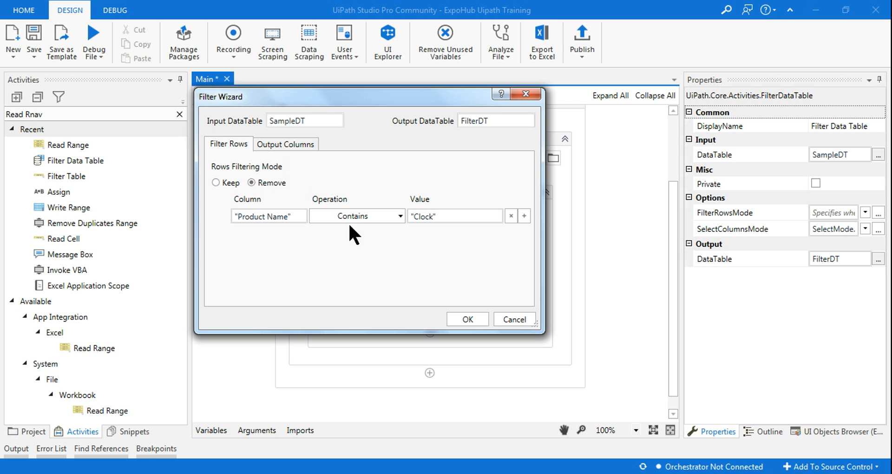
left_click(216, 183)
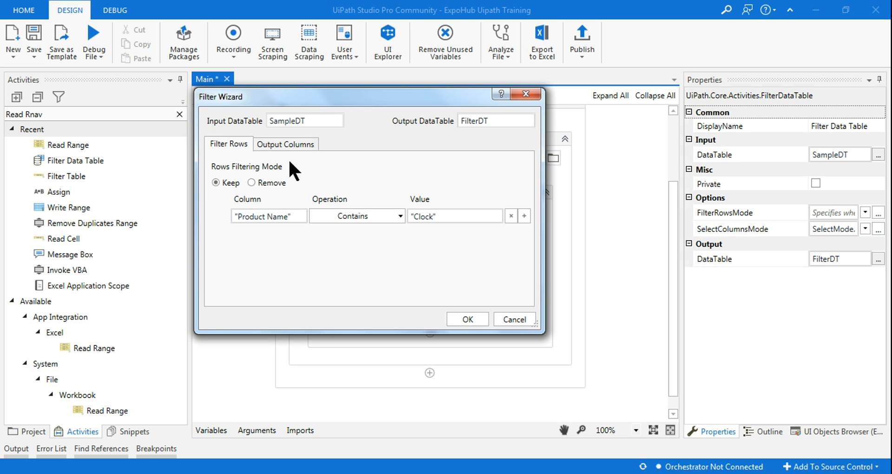
Review the Output Columns tab and Product sheet column names, then return to row filters.
left_click(286, 143)
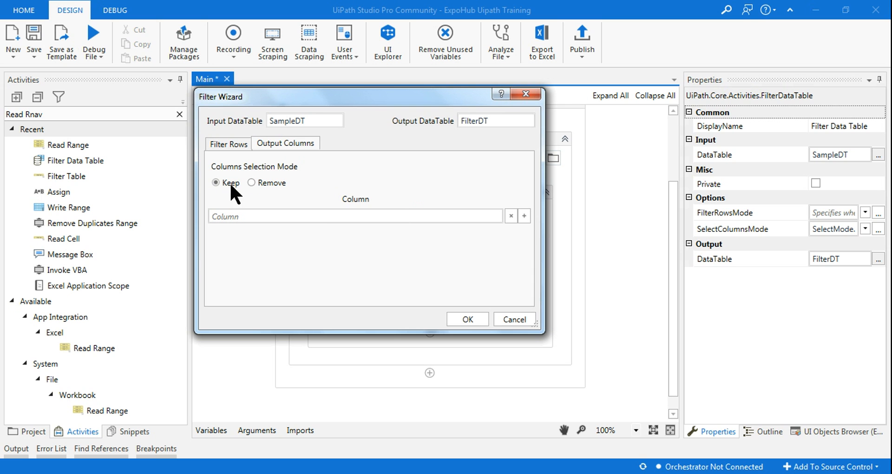
mouse_move(289, 180)
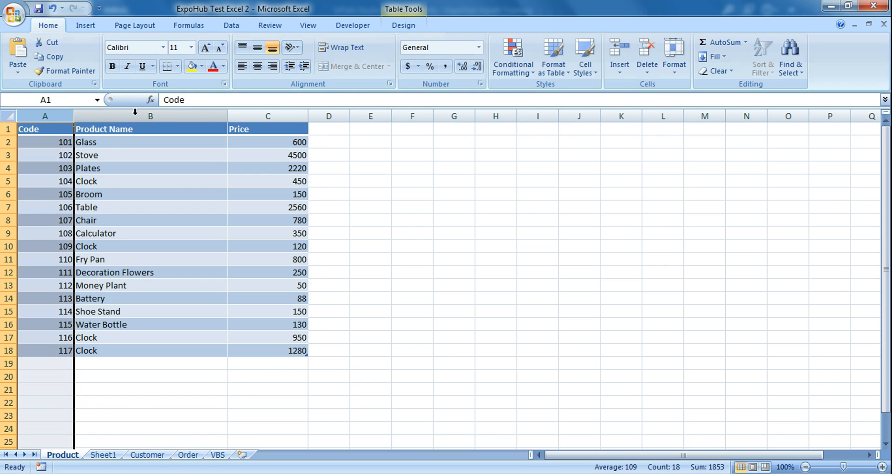
left_click(267, 116)
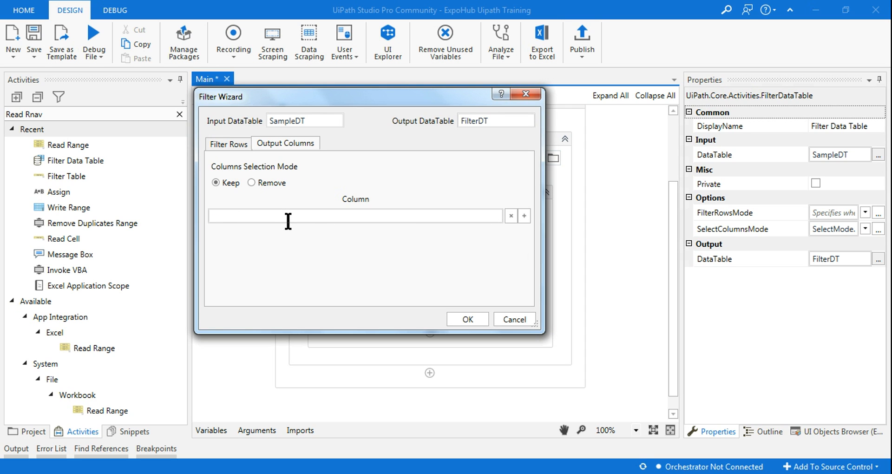
mouse_move(306, 244)
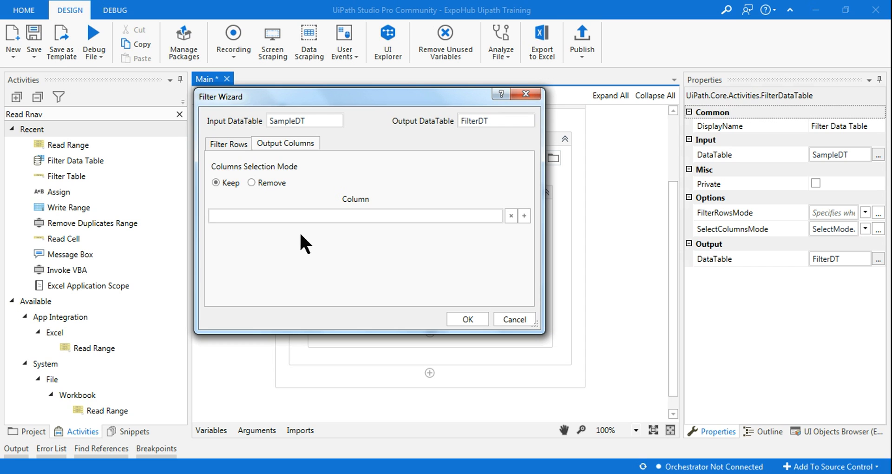
mouse_move(366, 236)
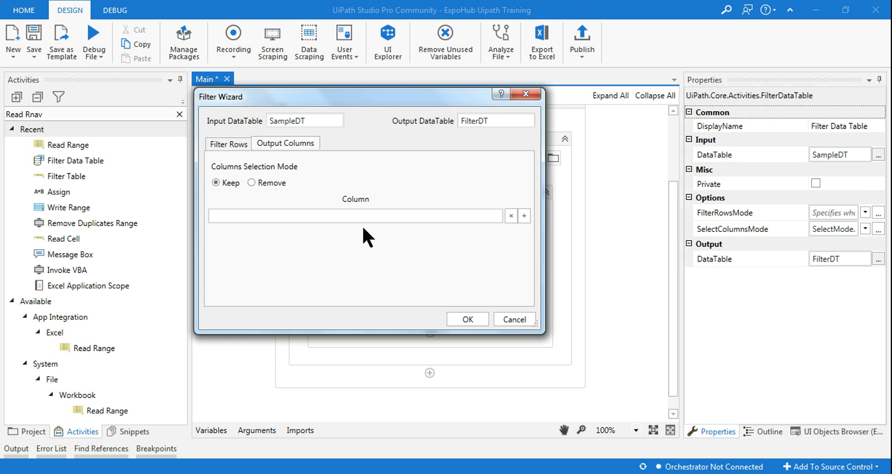
left_click(353, 216)
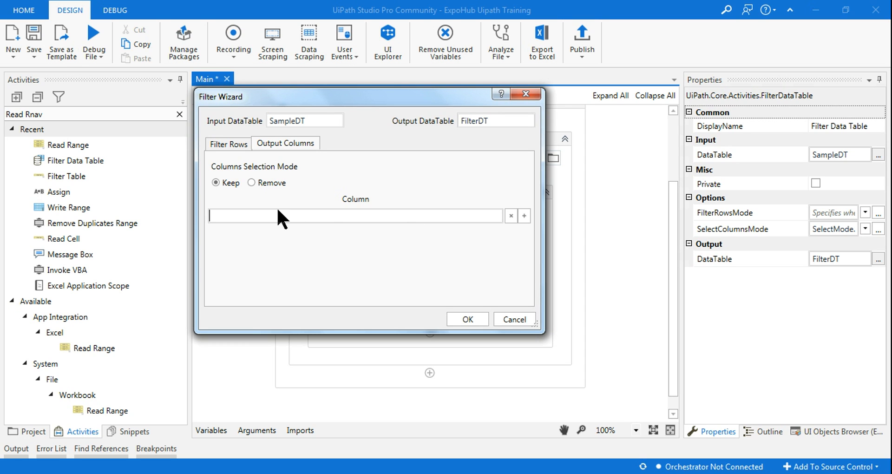
mouse_move(246, 181)
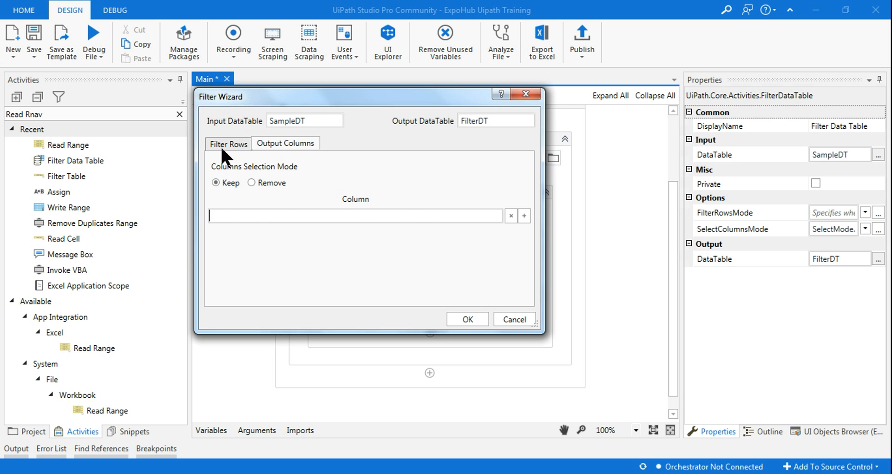
left_click(228, 144)
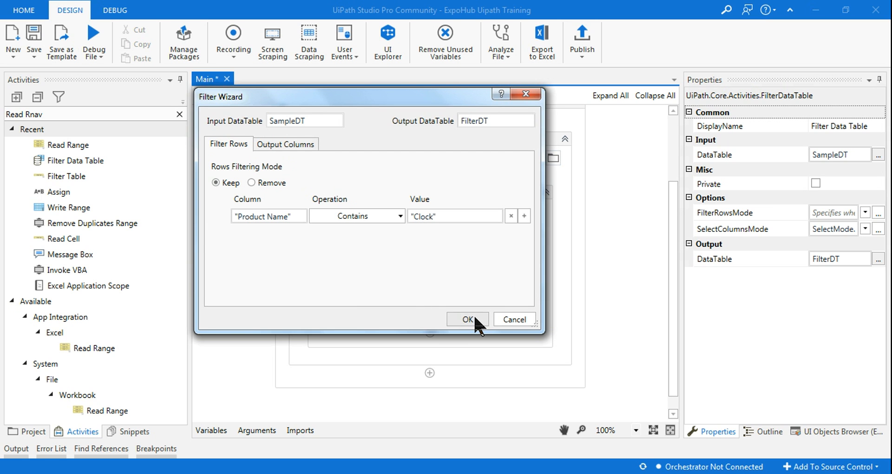
Apply the filter wizard, then set Write Range to write FilterDT with AddHeaders ticked.
left_click(468, 319)
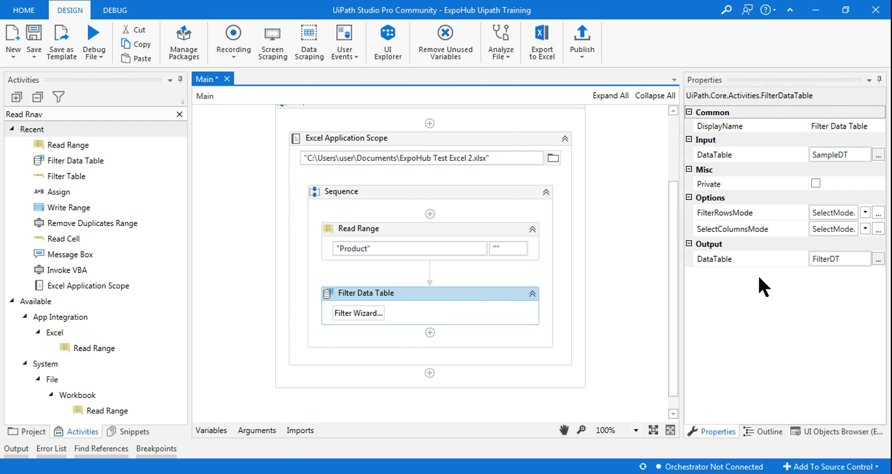
mouse_move(828, 277)
type("WriteRnge")
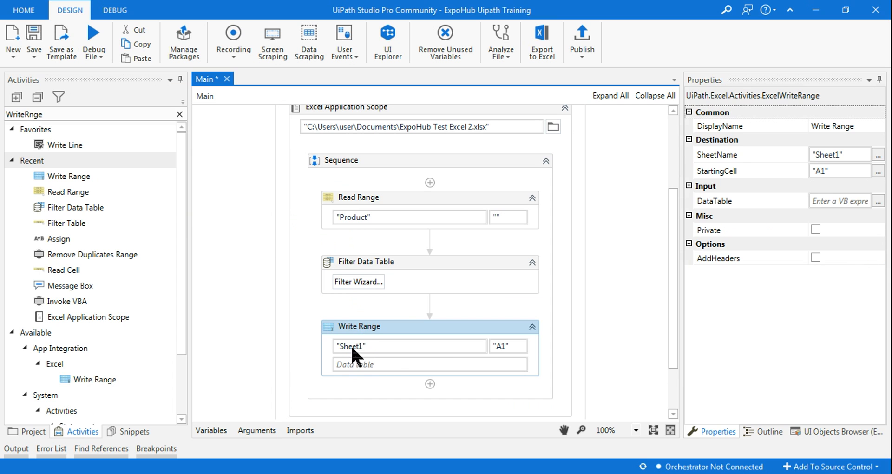
mouse_move(360, 346)
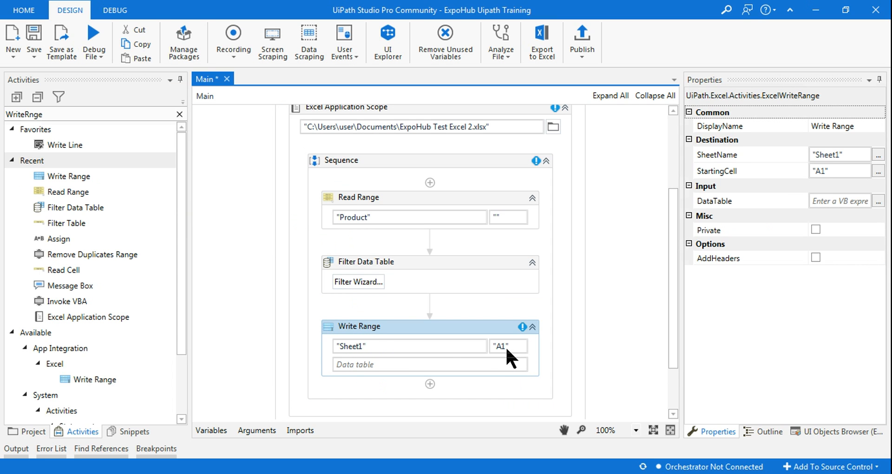
mouse_move(505, 347)
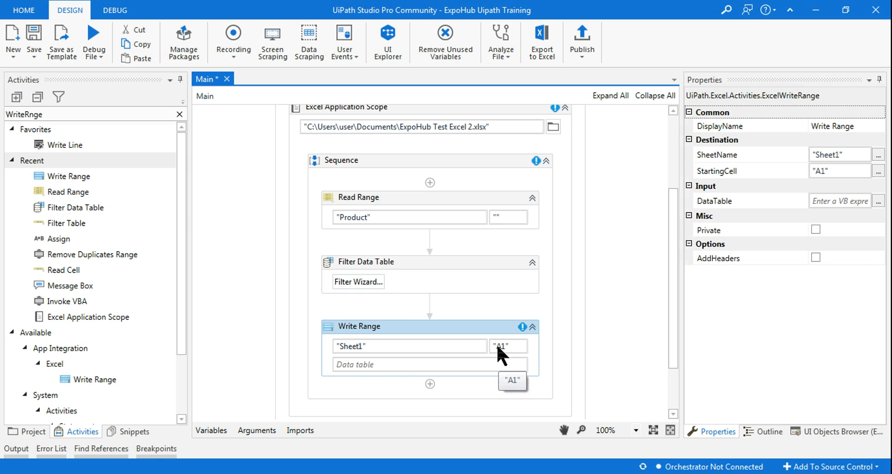
mouse_move(429, 345)
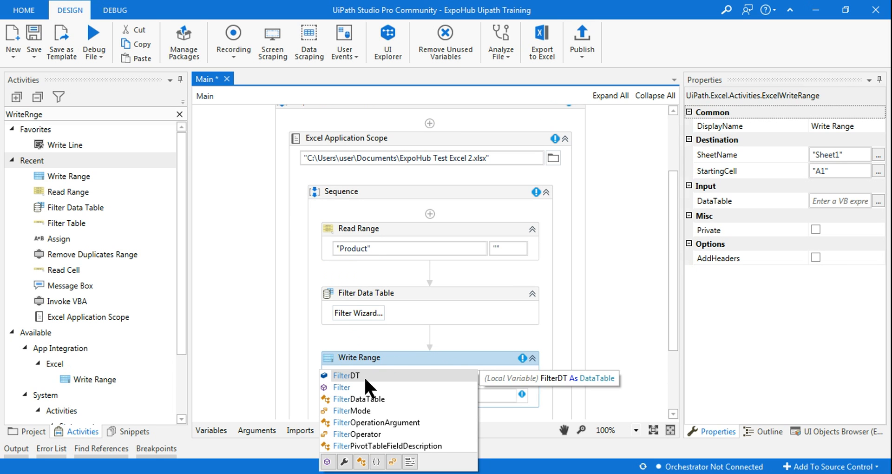
left_click(347, 375)
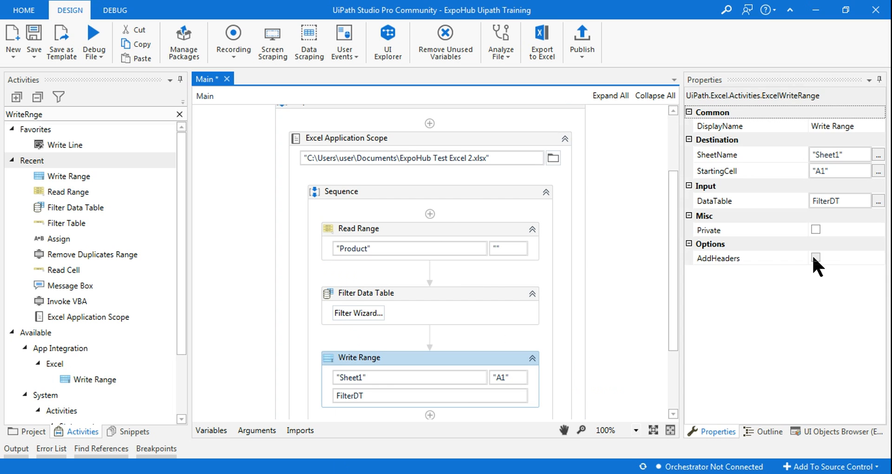
left_click(816, 257)
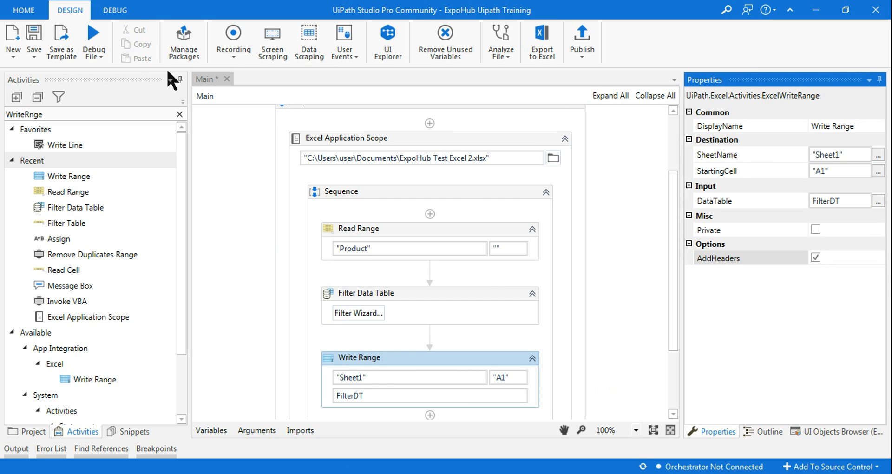
mouse_move(94, 41)
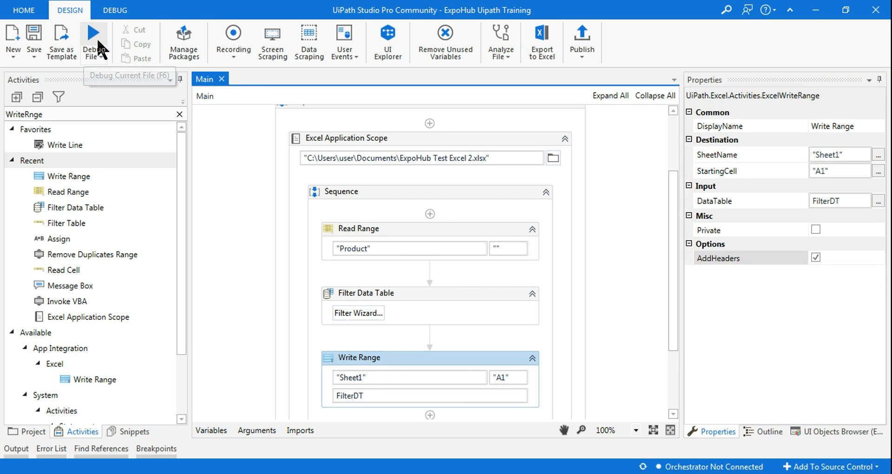
mouse_move(381, 455)
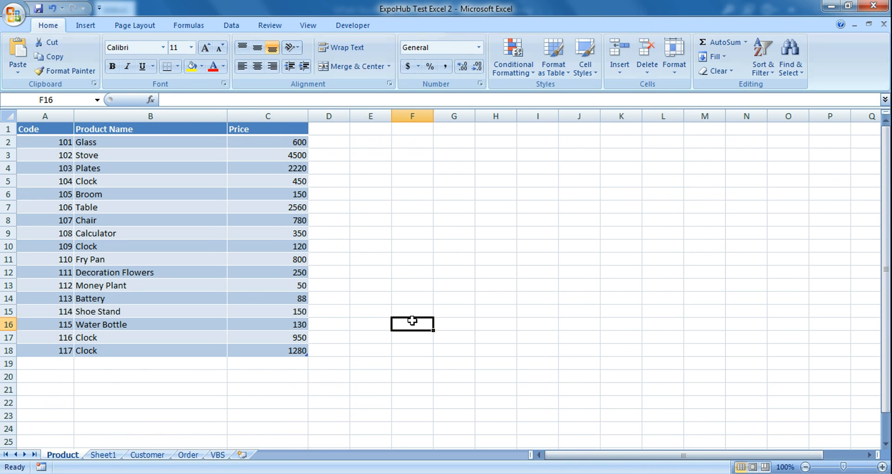
Inspect Sheet1's written Clock rows, checking the Code, Product Name and Price headers.
left_click(103, 455)
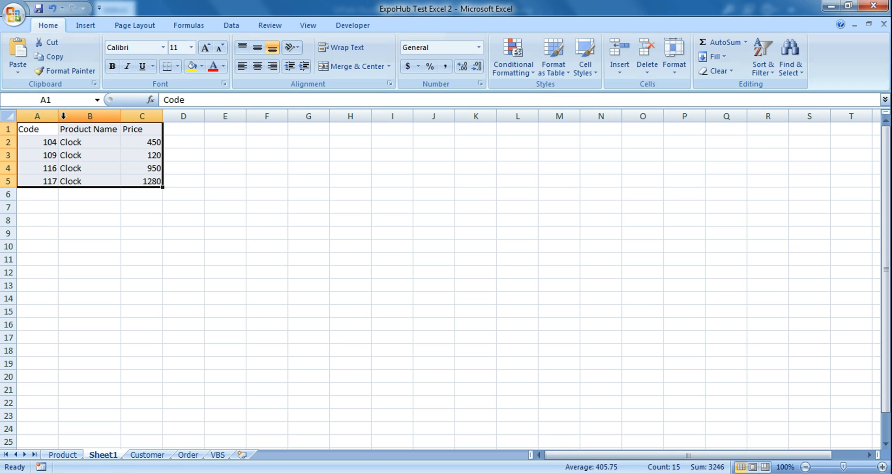
left_click(105, 129)
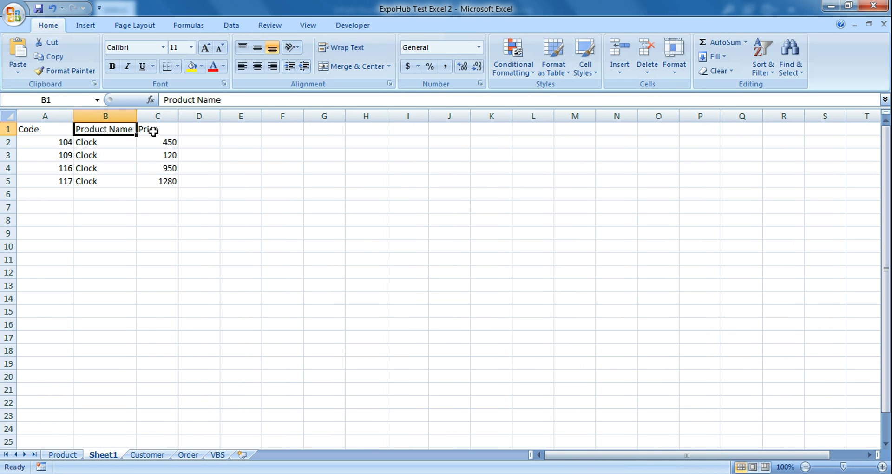
left_click(157, 130)
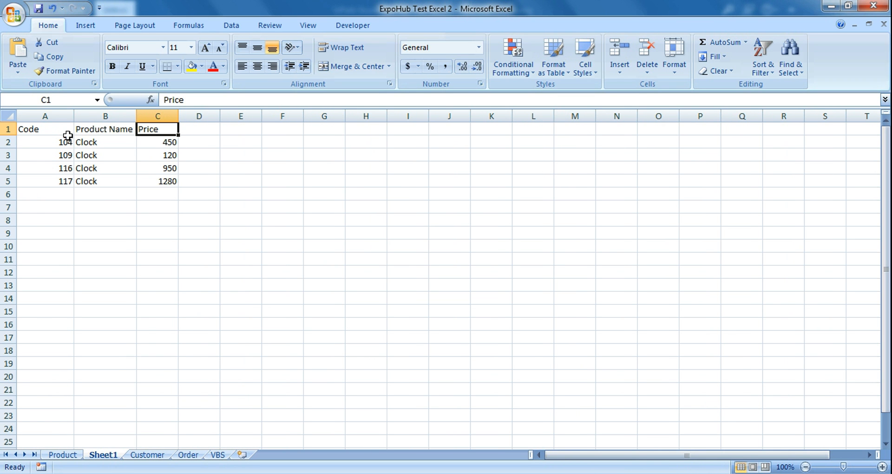
left_click(104, 129)
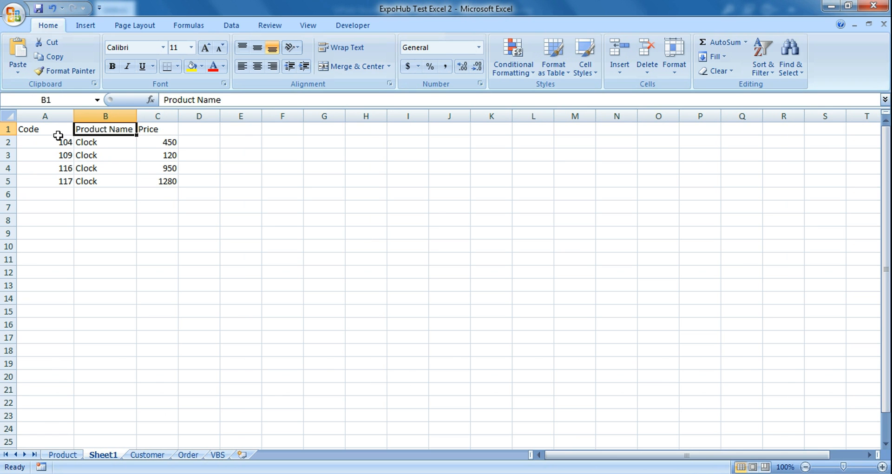
left_click(45, 116)
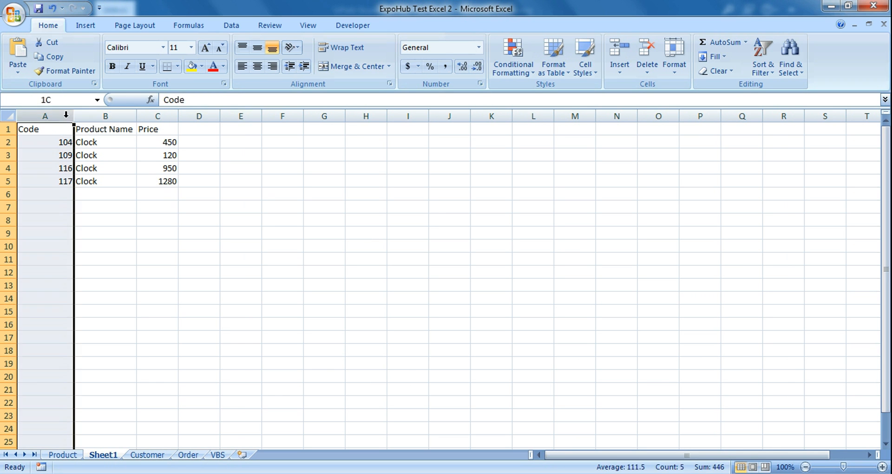
left_click(105, 116)
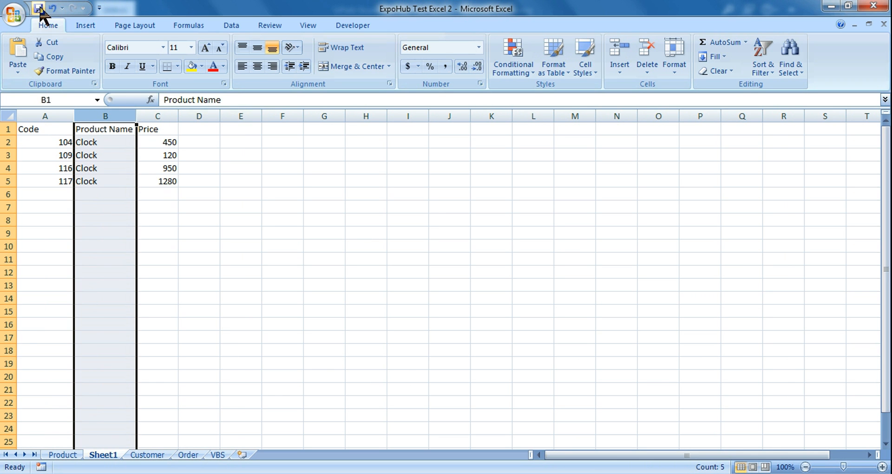
Remove the written rows from Sheet1 and return to the Product sheet.
left_click(44, 129)
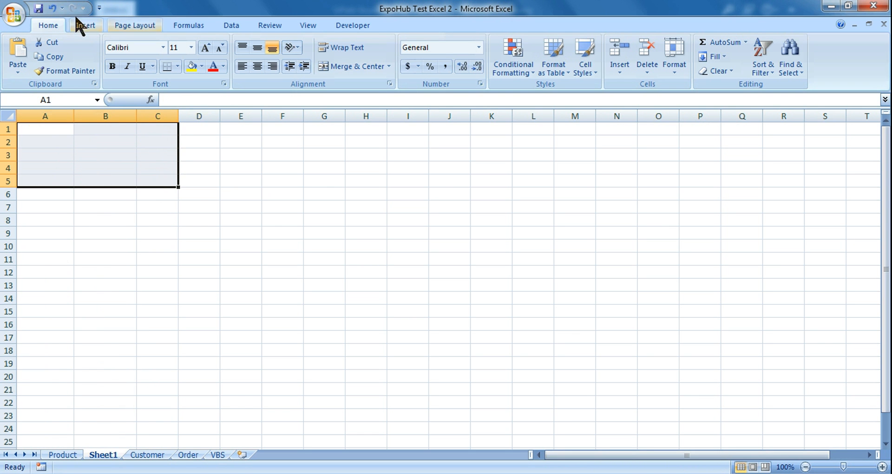
left_click(63, 454)
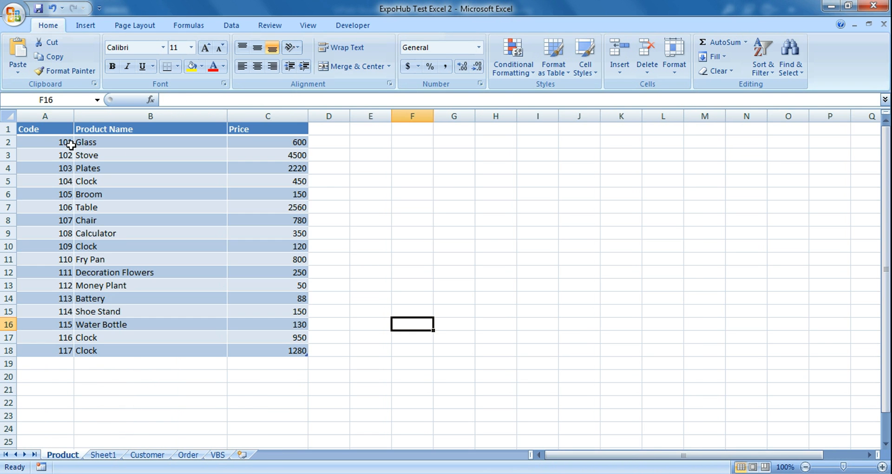
left_click(44, 128)
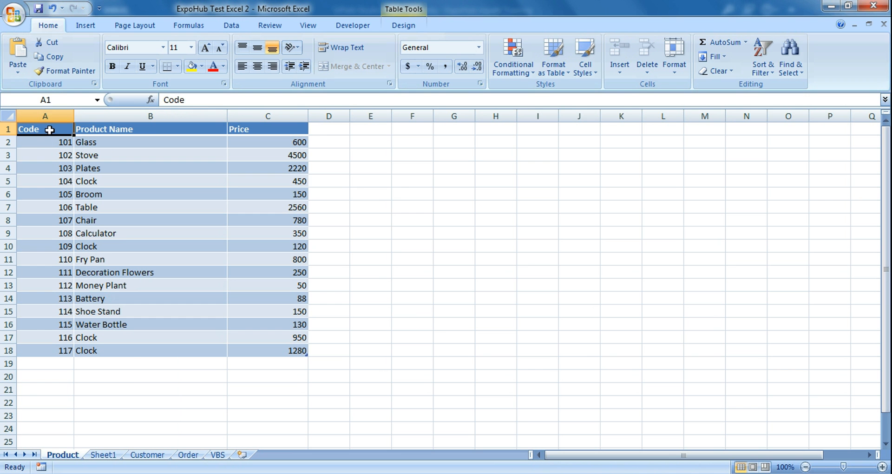
Set Filter Data Table output columns to keep only "Code" and "Product Name".
left_click(150, 129)
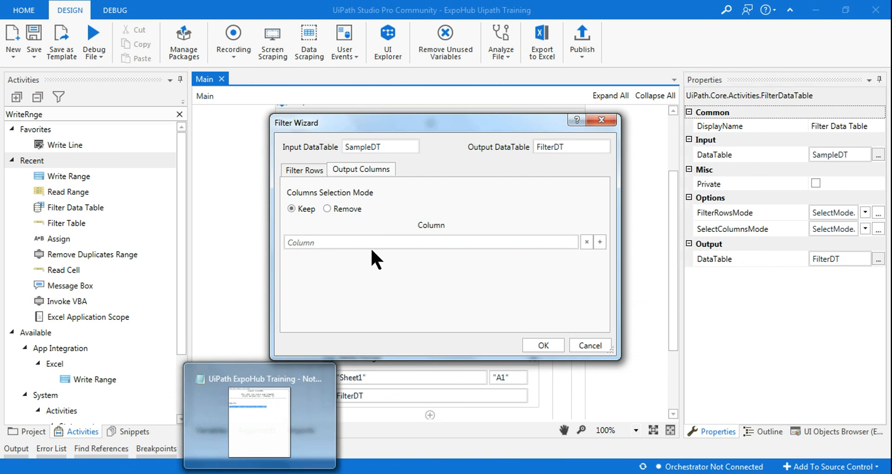
left_click(427, 242)
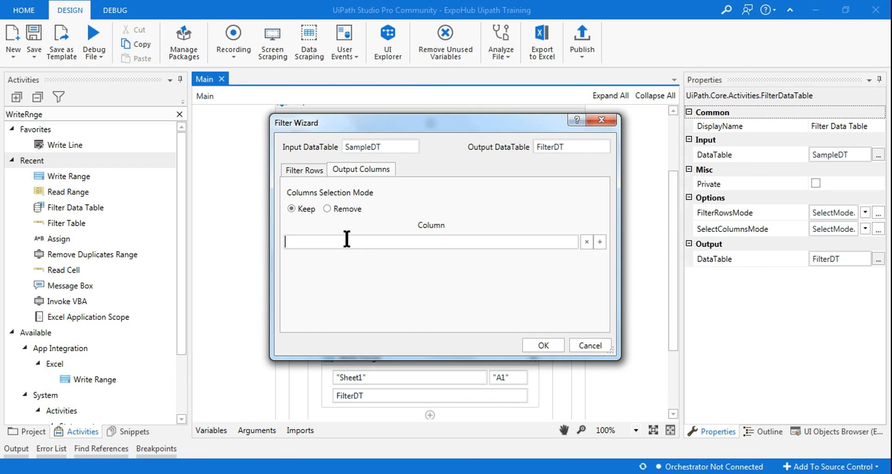
type("\"Code")
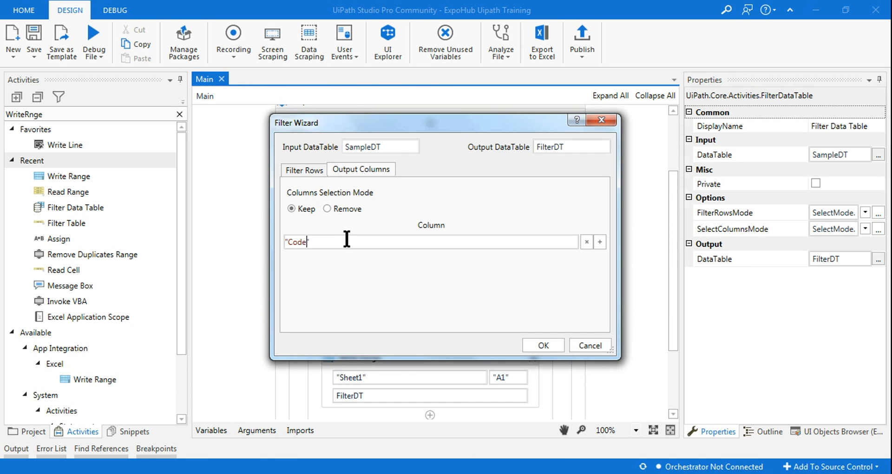
left_click(600, 241)
type("\"Product Na")
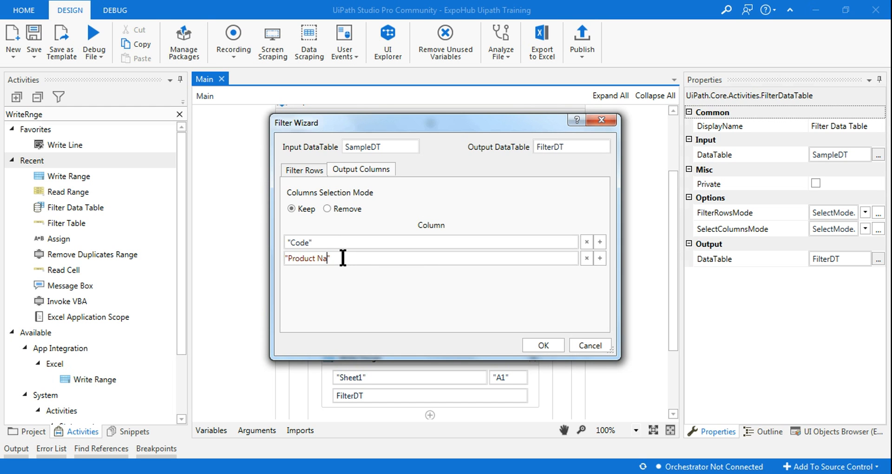
type("me")
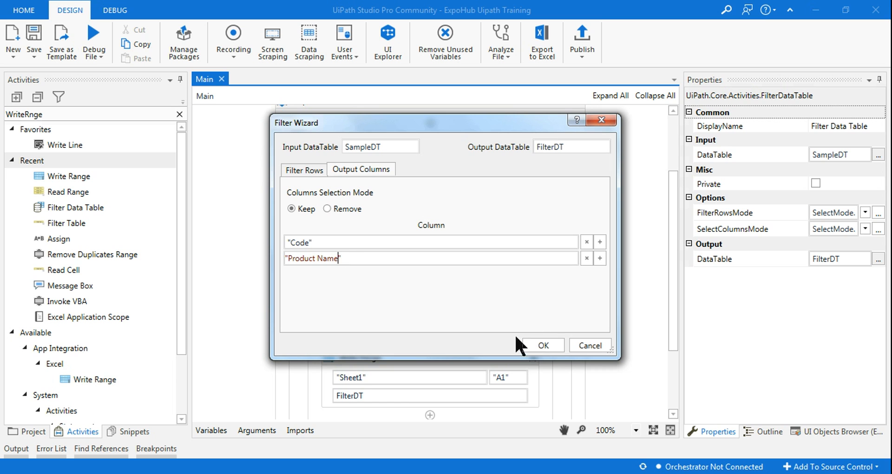
left_click(542, 345)
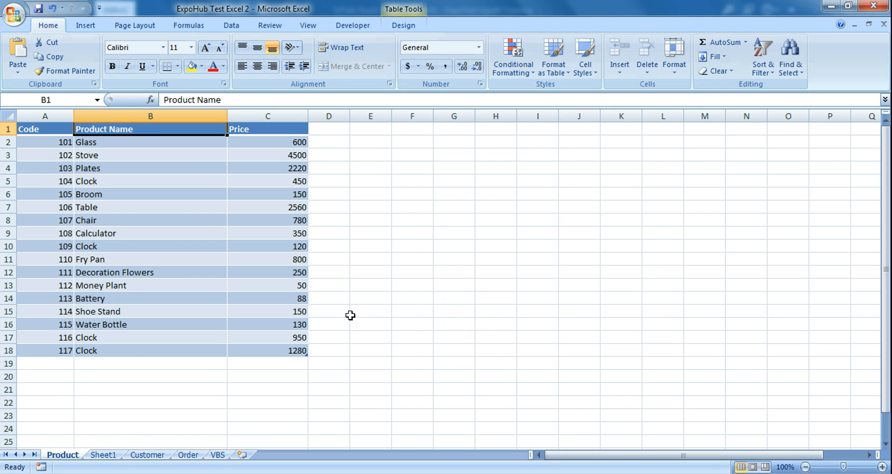
Review Sheet1's Code and Product Name values for the four Clock rows.
left_click(103, 454)
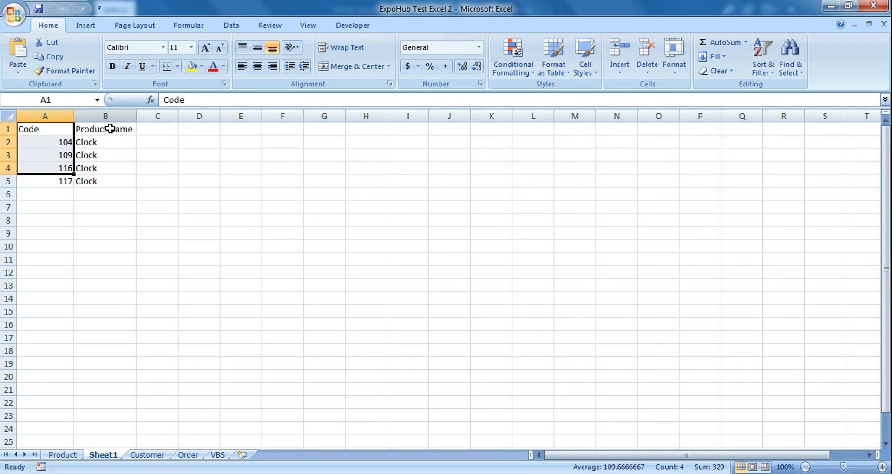
left_click_drag(45, 129, 45, 180)
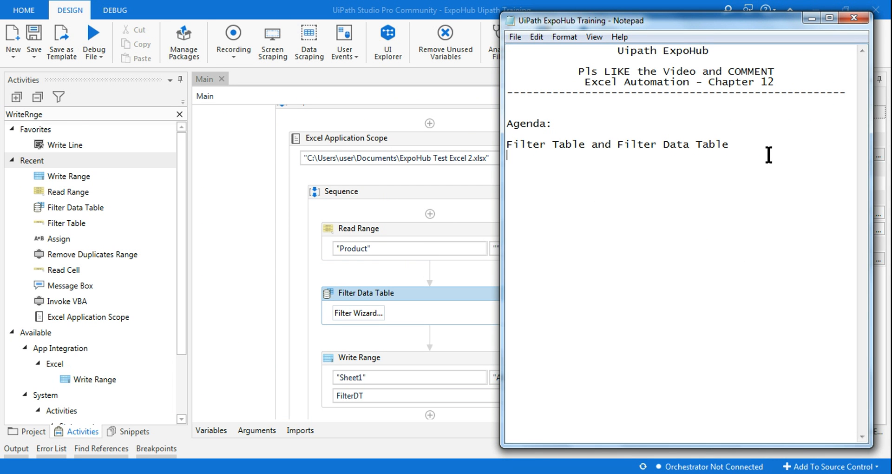
mouse_move(585, 155)
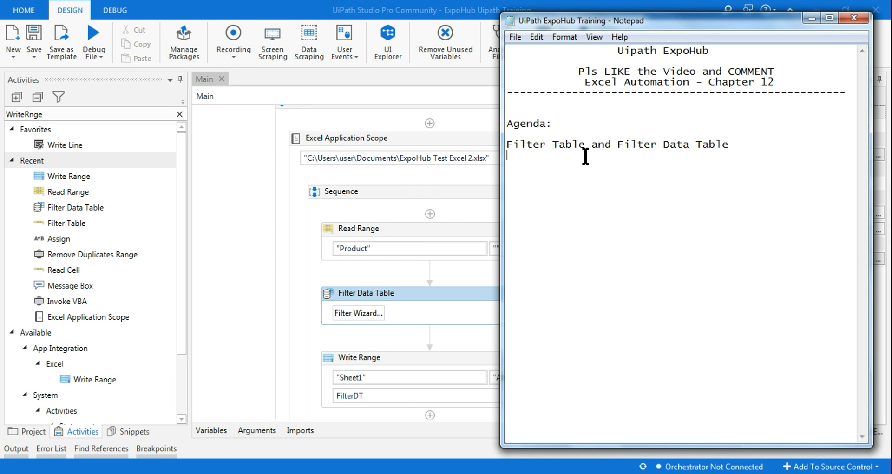
mouse_move(739, 140)
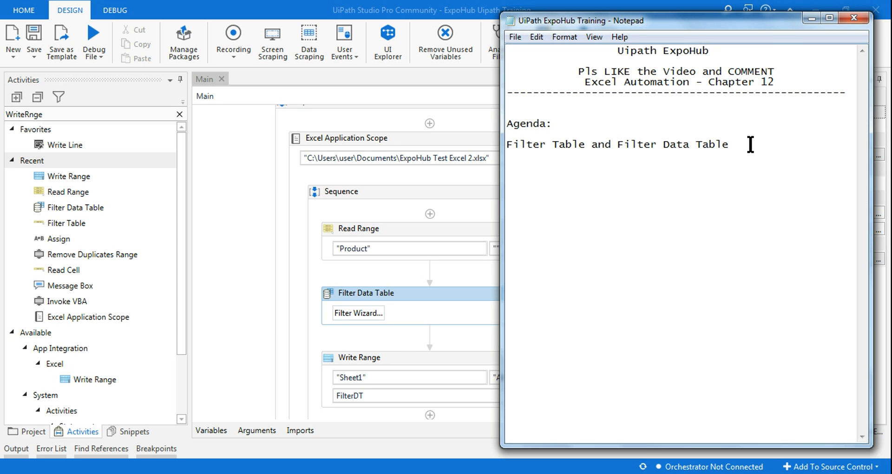
mouse_move(765, 37)
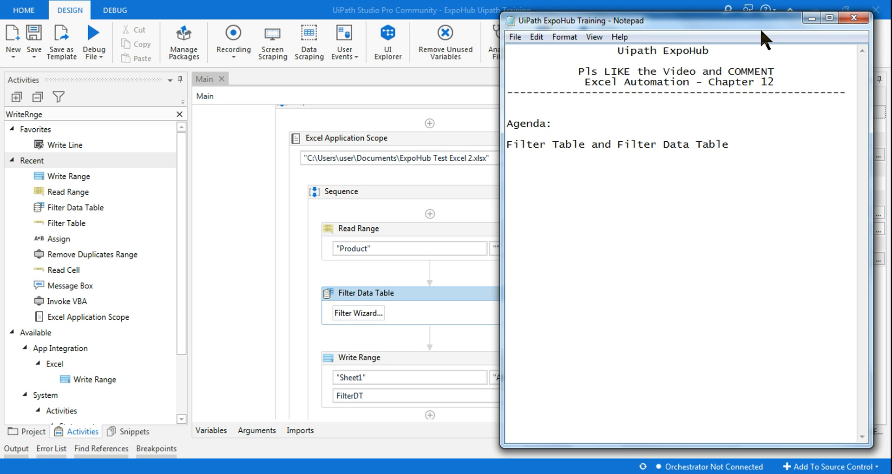
left_click(506, 155)
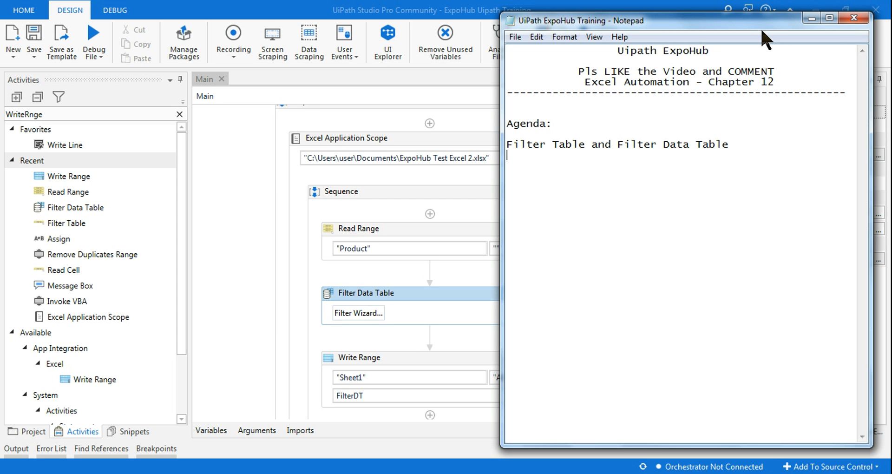